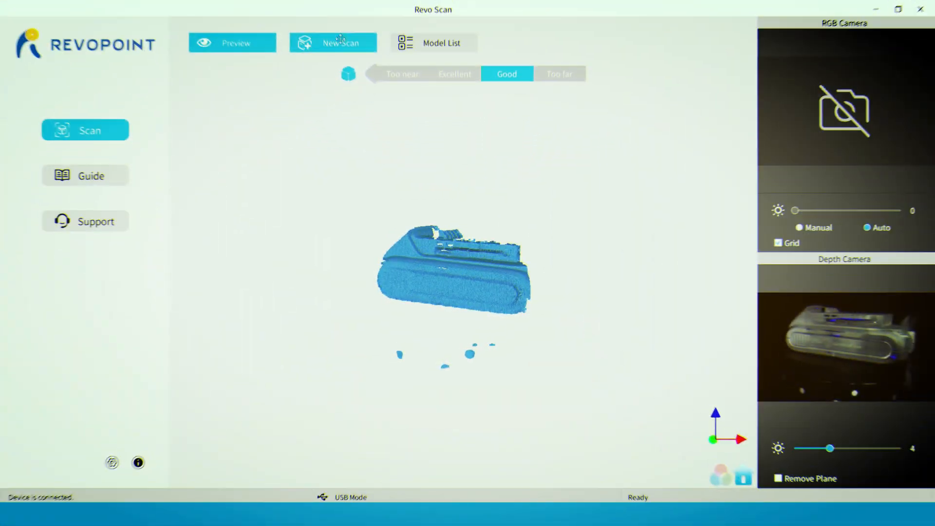
# Step: Create a new High Accuracy/Features/No Color scan project and raise depth camera brightness to 6
pyautogui.click(333, 42)
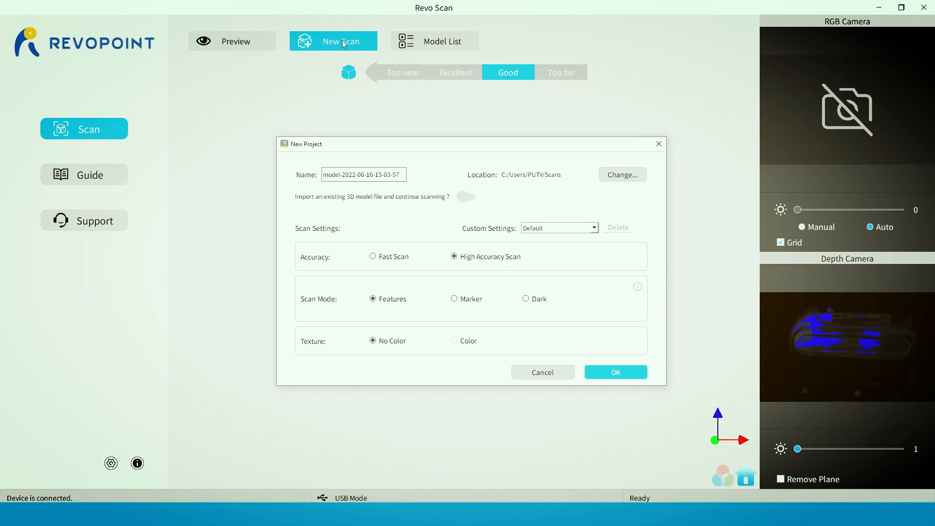
pyautogui.click(615, 372)
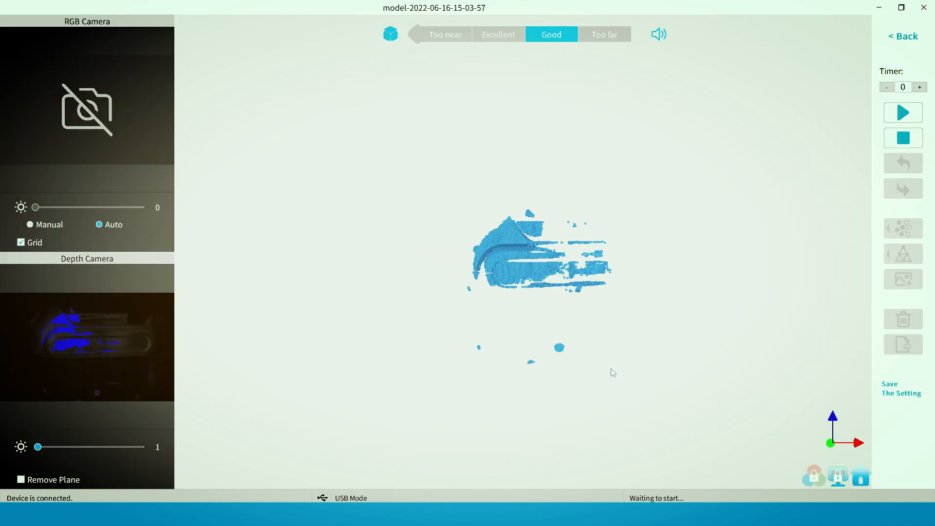
pyautogui.moveTo(37, 447); pyautogui.dragTo(63, 447)
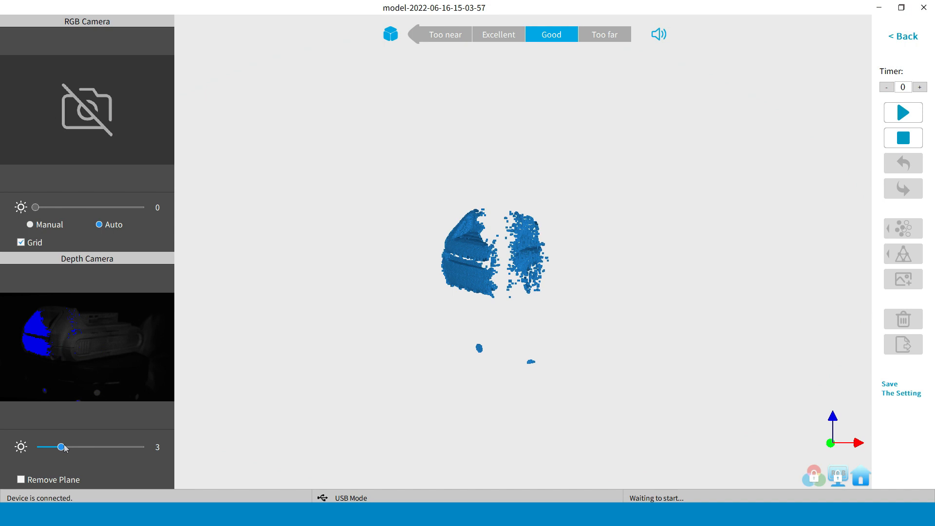
pyautogui.moveTo(62, 447); pyautogui.dragTo(85, 447)
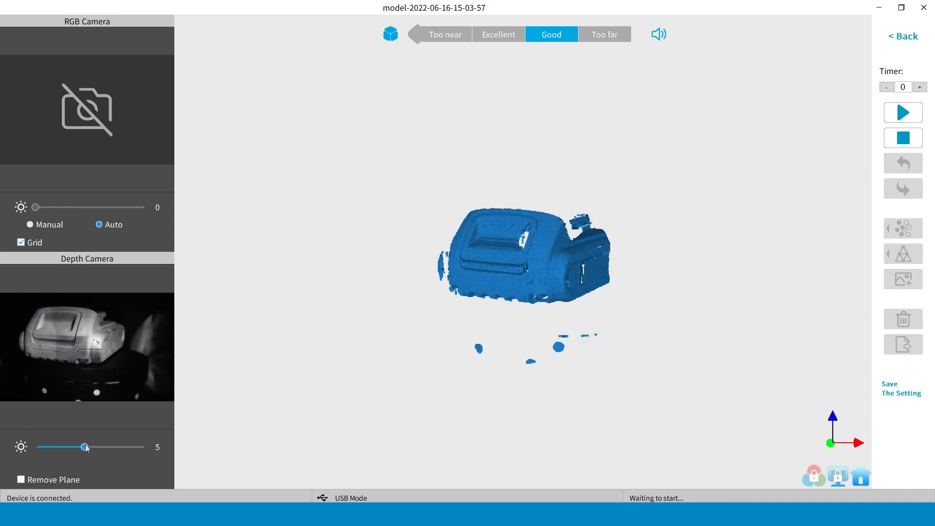
pyautogui.moveTo(86, 447); pyautogui.dragTo(98, 446)
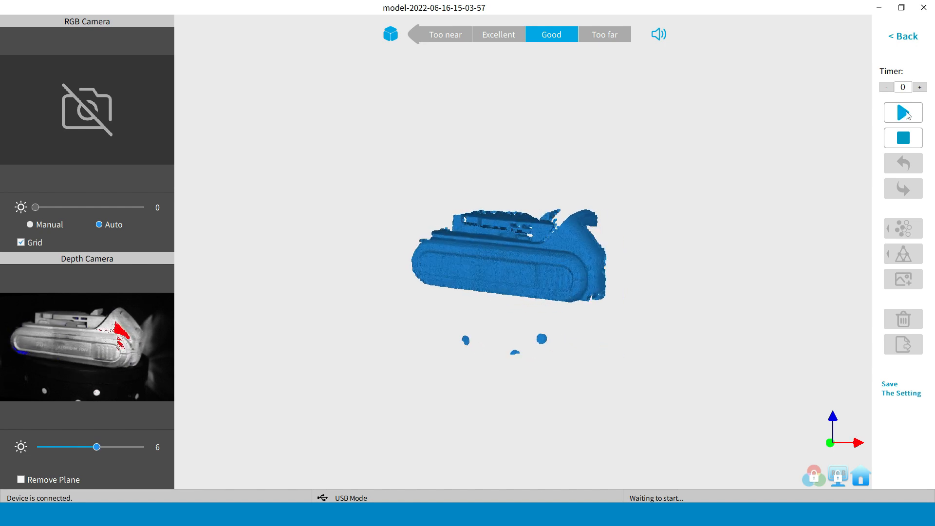
# Step: Start scanning the battery top past 1000 frames, setting depth brightness back to 5
pyautogui.click(902, 112)
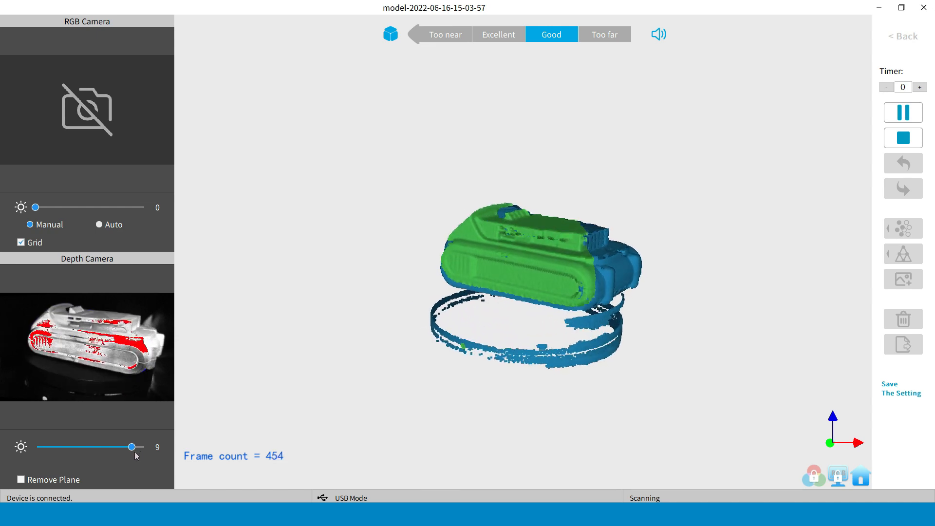
pyautogui.moveTo(131, 447); pyautogui.dragTo(93, 446)
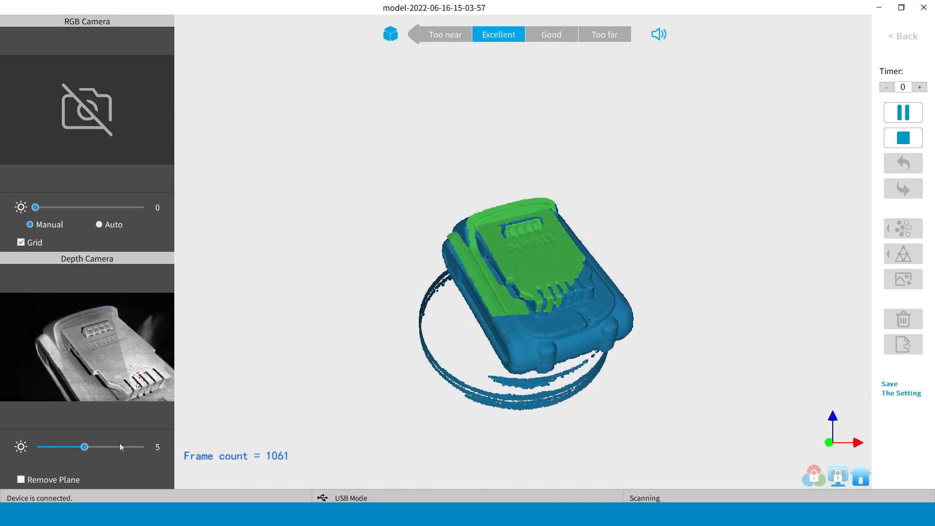
# Step: Pause and complete the top scan at 1073 frames, then fuse it into a 24,615,478-point cloud
pyautogui.click(902, 138)
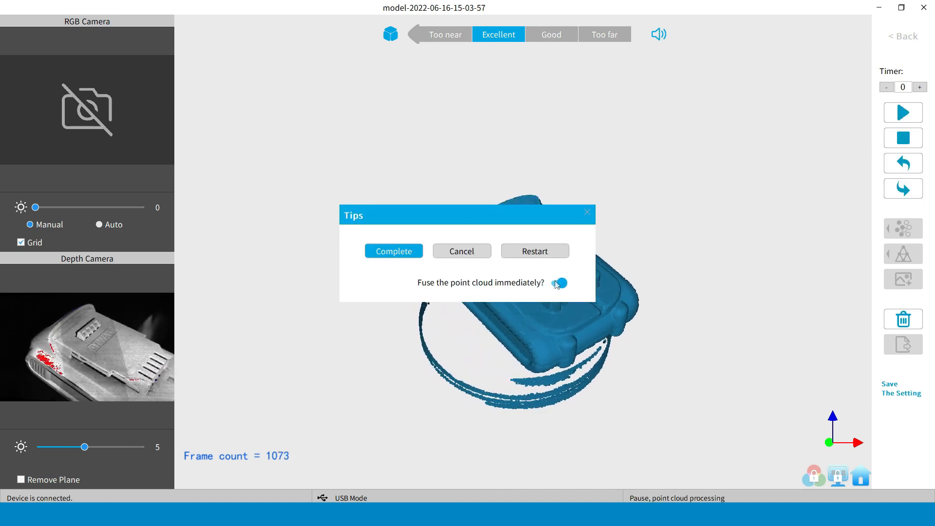
pyautogui.click(393, 250)
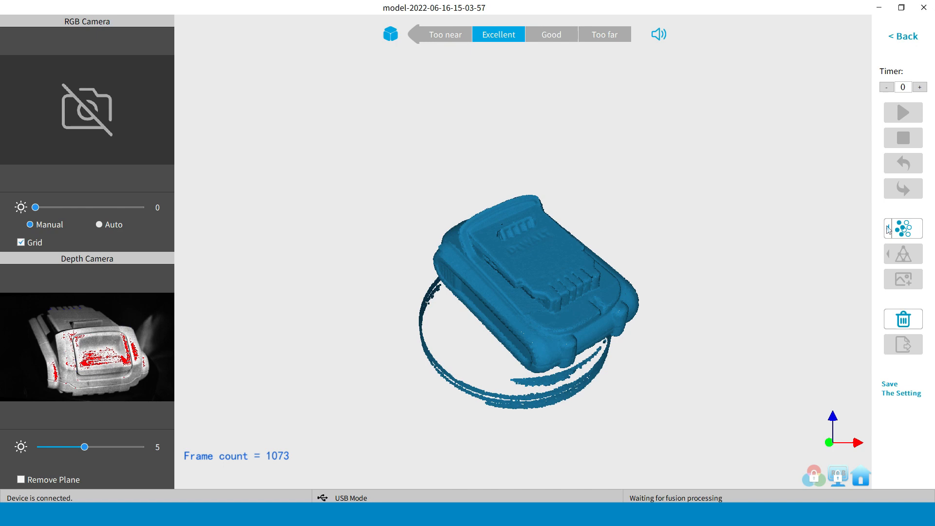
pyautogui.click(903, 229)
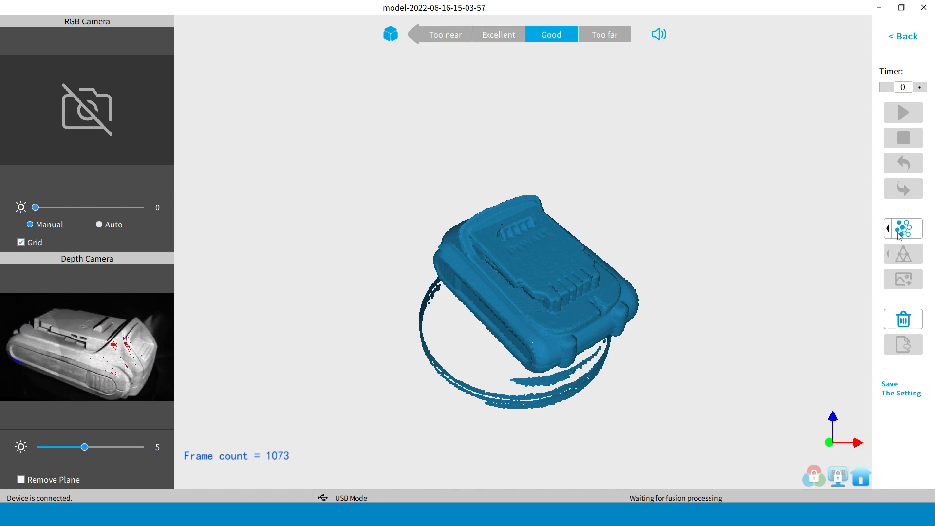
pyautogui.click(903, 228)
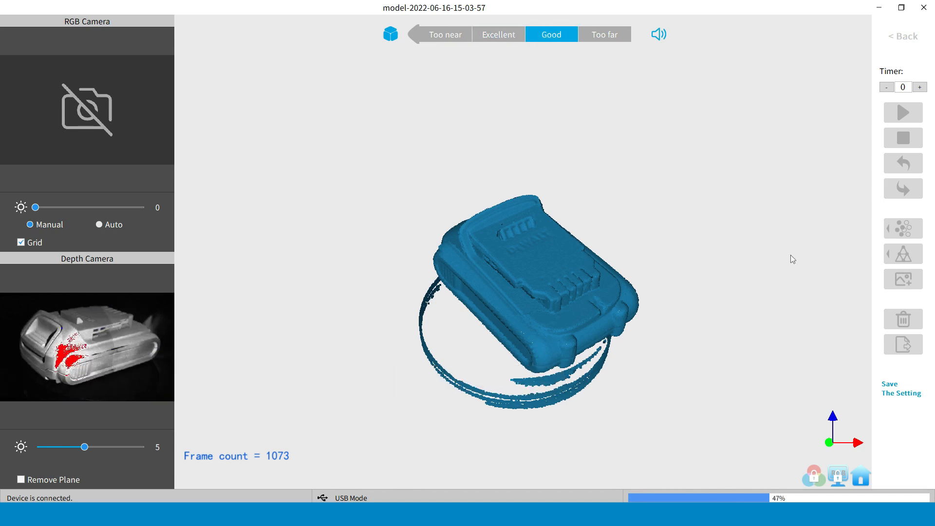
pyautogui.click(498, 35)
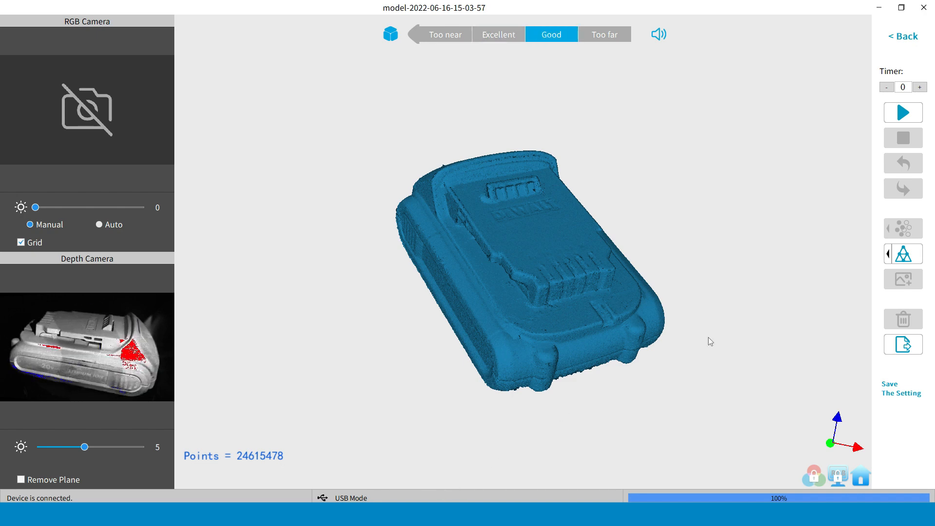
# Step: Mesh the point cloud at Manual quality 6.0, Denoise 3, Fill Holes on, giving 3,783,933 faces
pyautogui.click(903, 254)
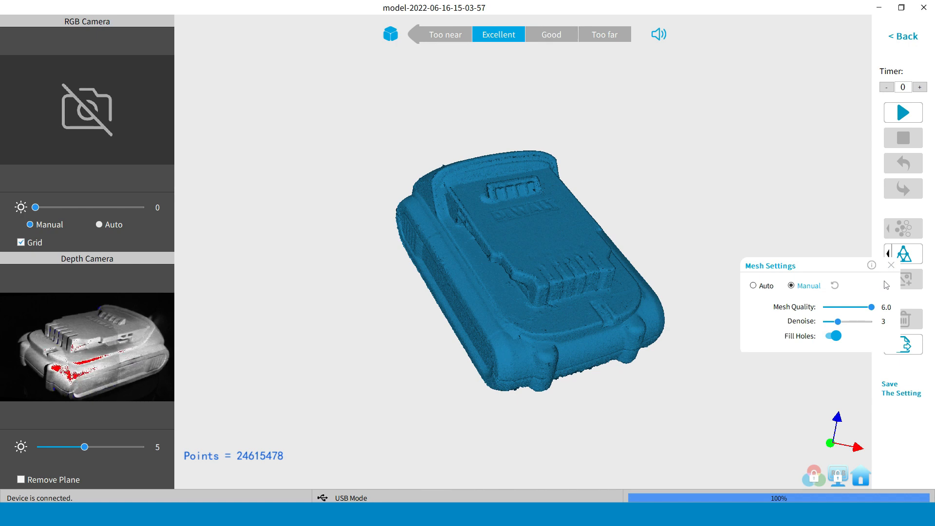
pyautogui.click(891, 264)
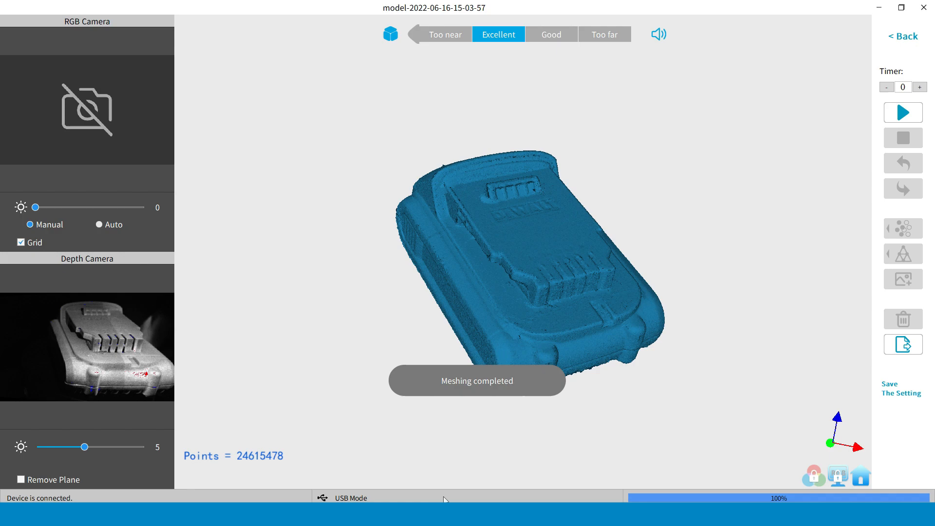
pyautogui.click(550, 34)
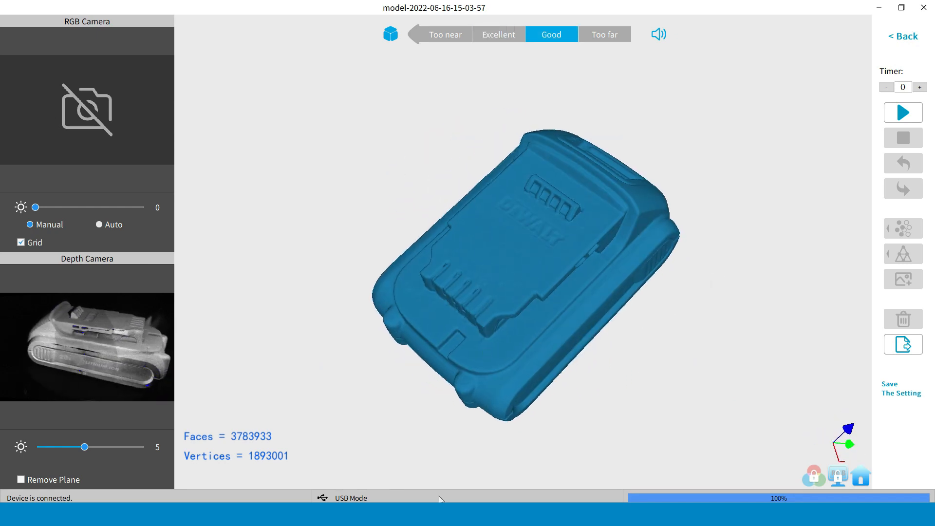
# Step: Export the mesh as Battery_top in obj format to the scans folder
pyautogui.click(498, 34)
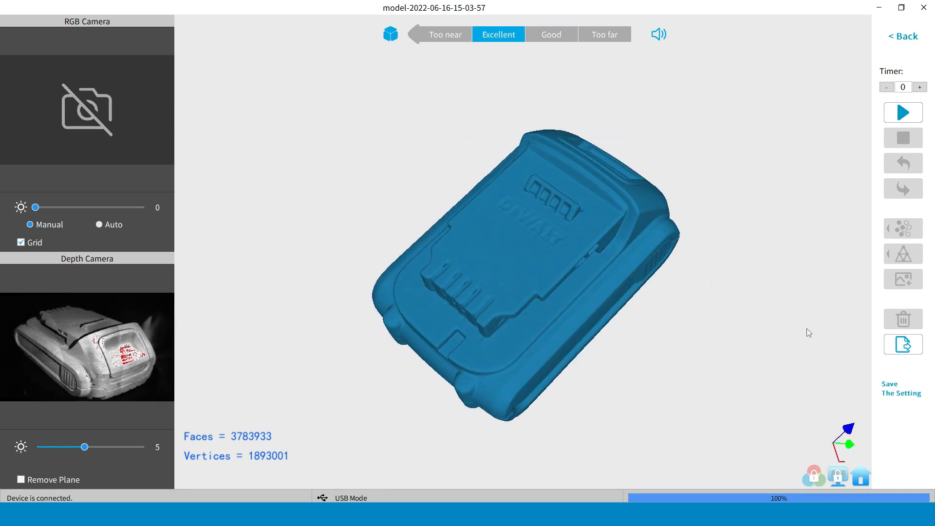
pyautogui.click(902, 344)
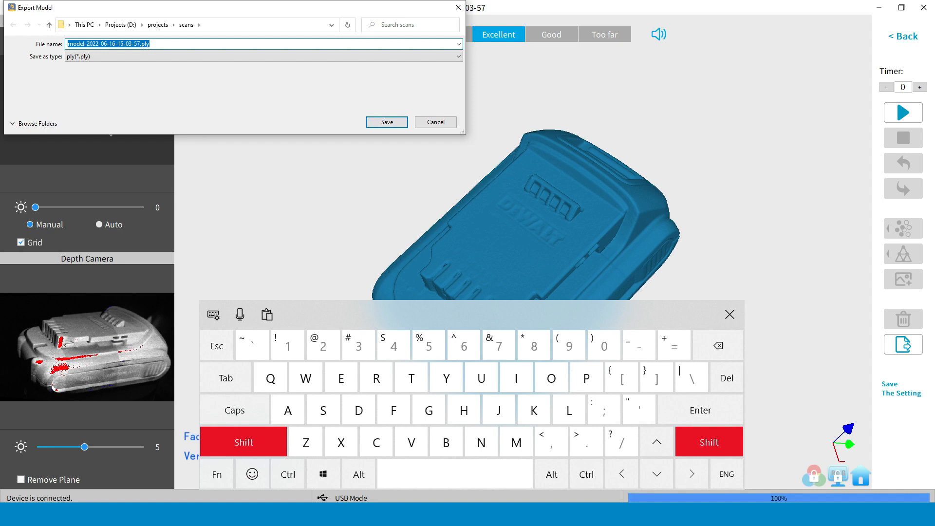
pyautogui.write('Battery')
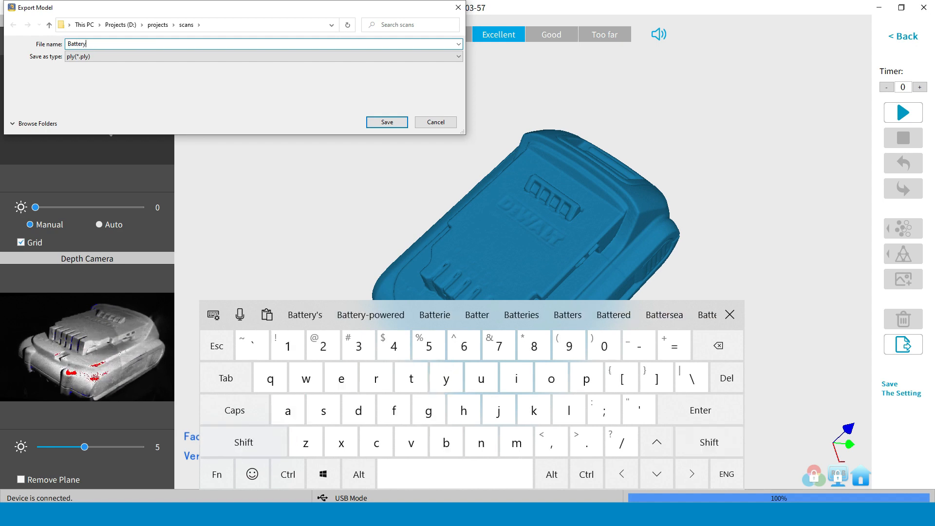
pyautogui.write('_top')
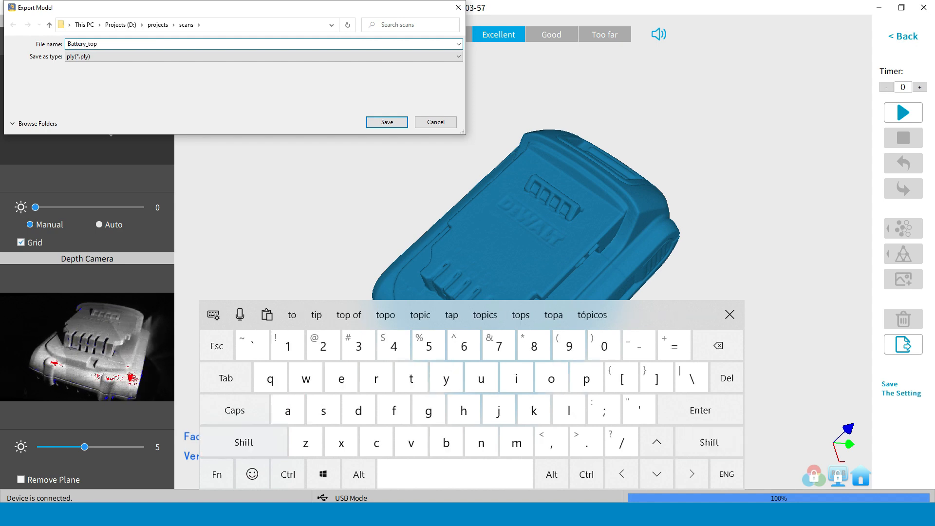
pyautogui.click(262, 56)
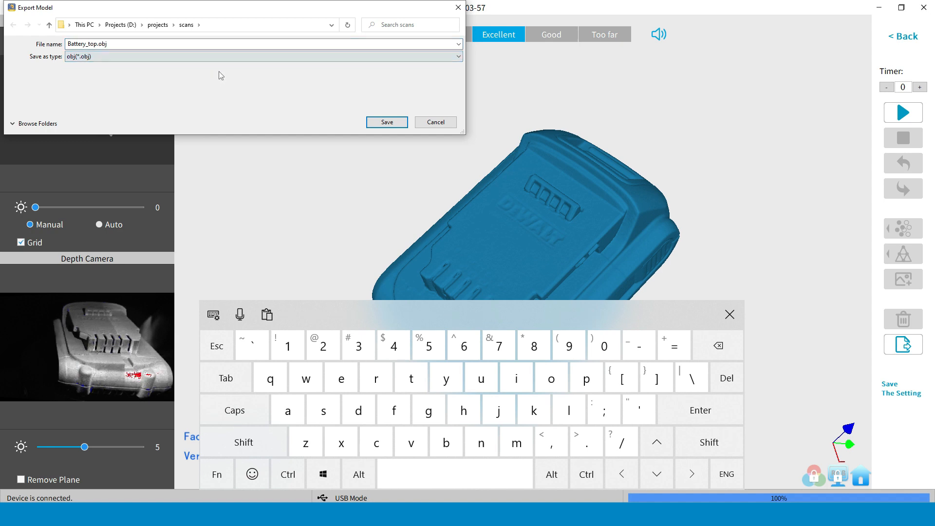
pyautogui.click(387, 122)
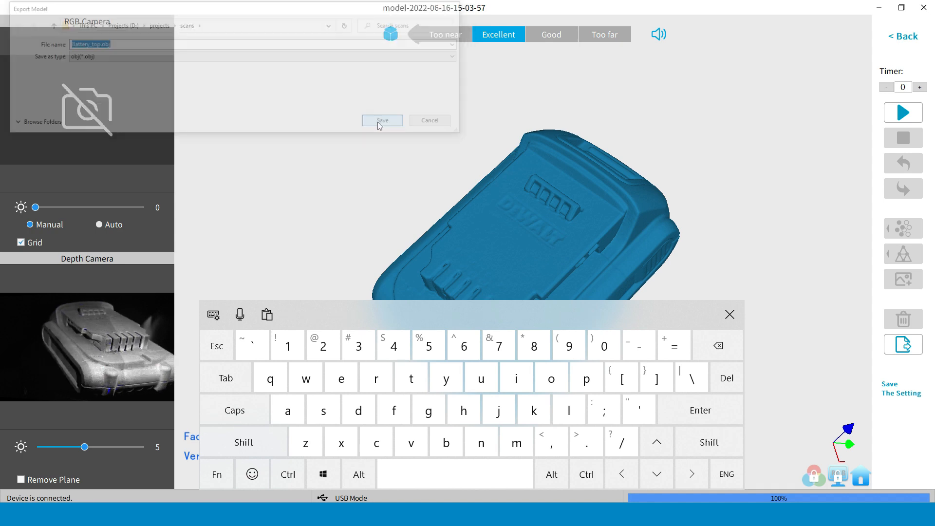
pyautogui.click(382, 120)
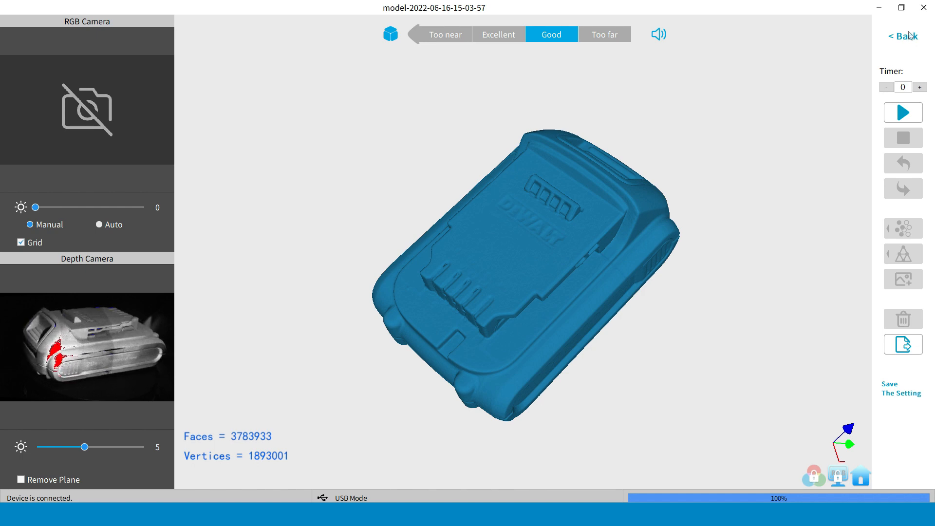
# Step: Go back, create a second scan project with depth brightness 5, and start scanning the underside
pyautogui.click(903, 35)
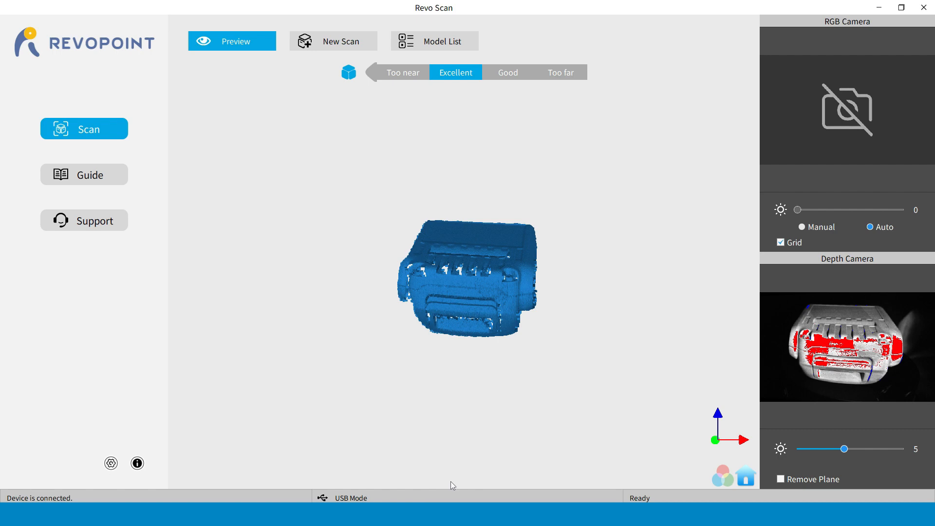
pyautogui.click(333, 41)
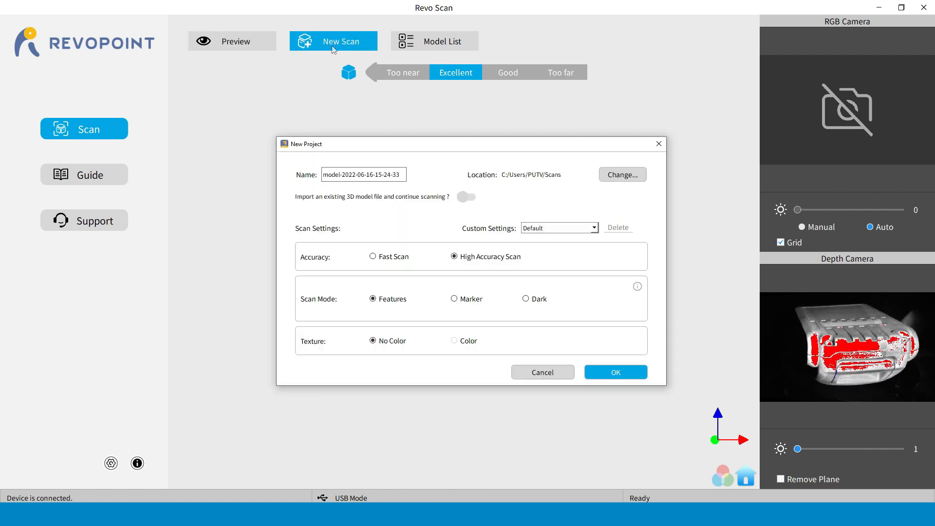
pyautogui.click(615, 372)
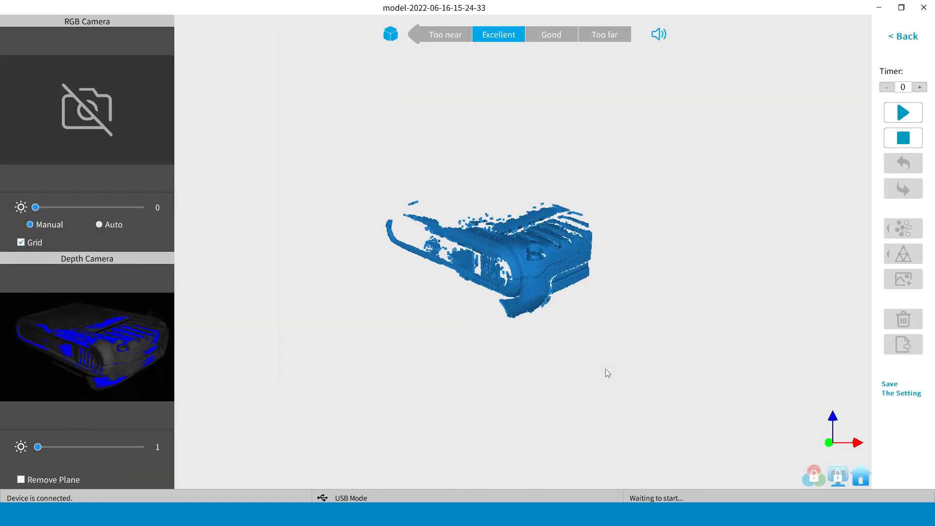
pyautogui.moveTo(39, 447); pyautogui.dragTo(63, 446)
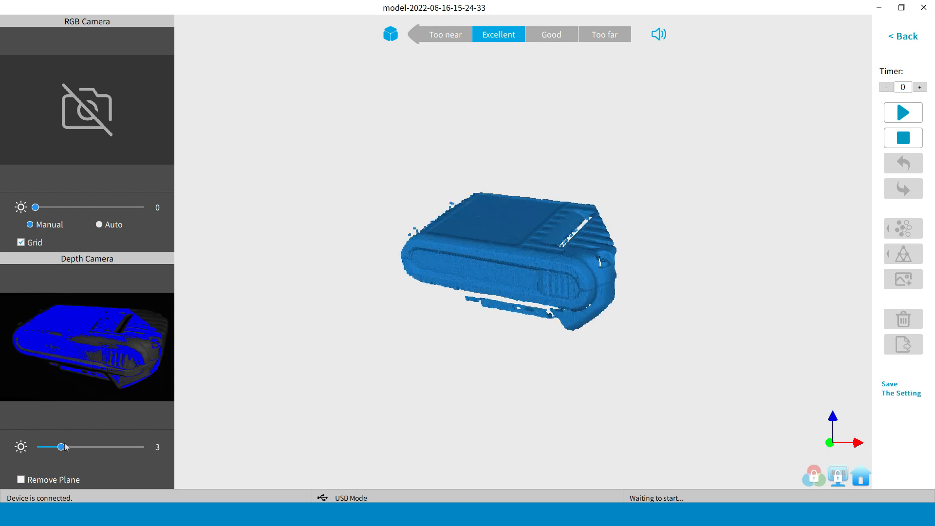
pyautogui.moveTo(63, 446); pyautogui.dragTo(83, 447)
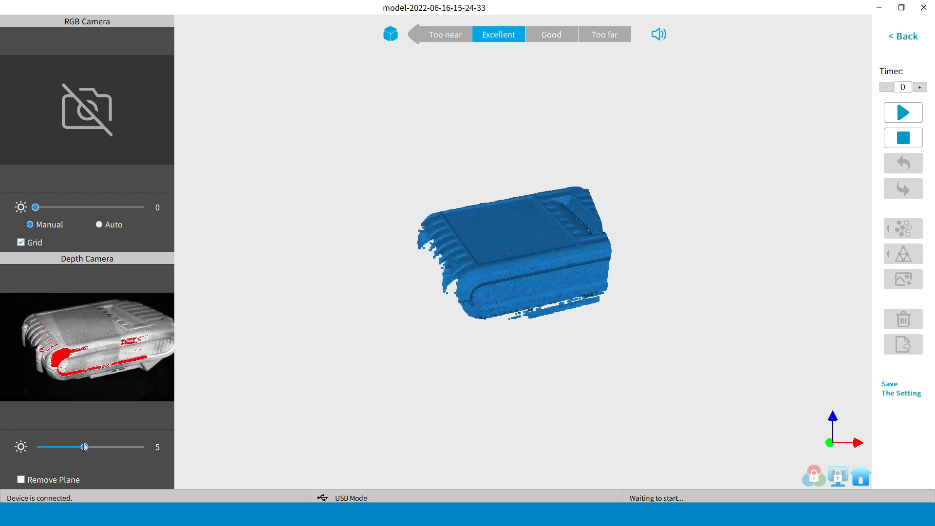
pyautogui.click(903, 112)
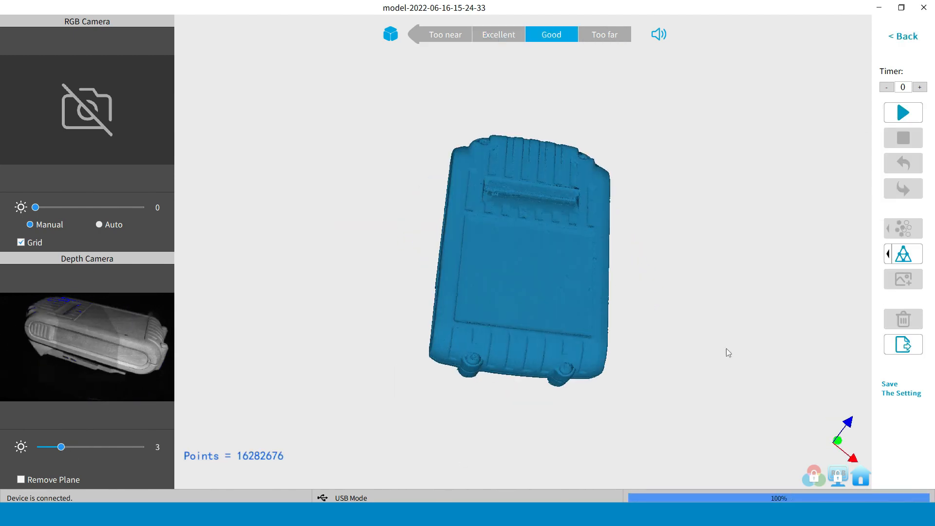
# Step: Mesh the bottom scan into 3,170,791 faces and save it as Battery_bottom.obj
pyautogui.click(498, 34)
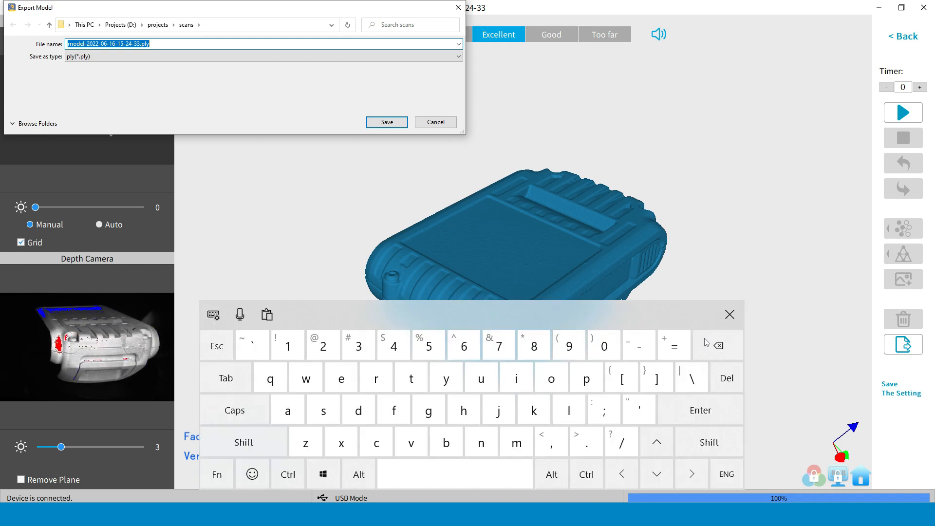
pyautogui.click(410, 378)
pyautogui.write('Battery_bottom.obj')
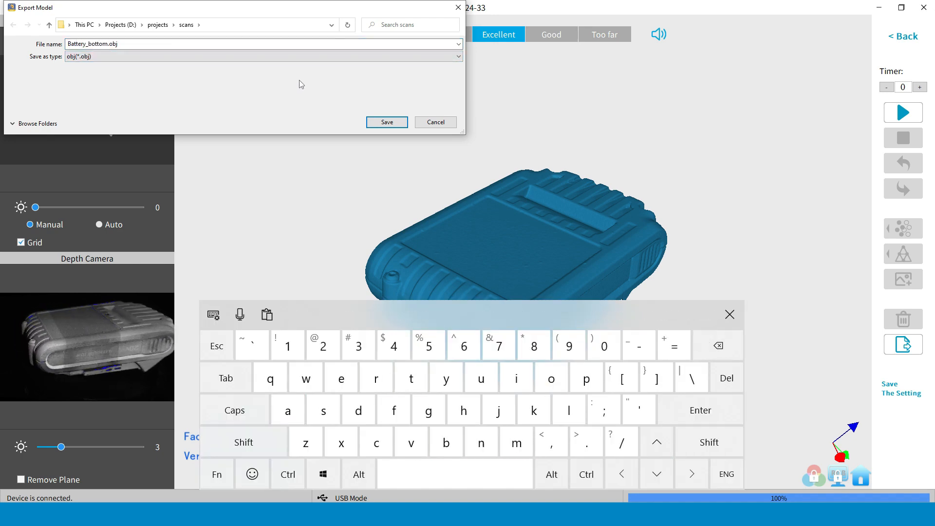
pyautogui.click(386, 122)
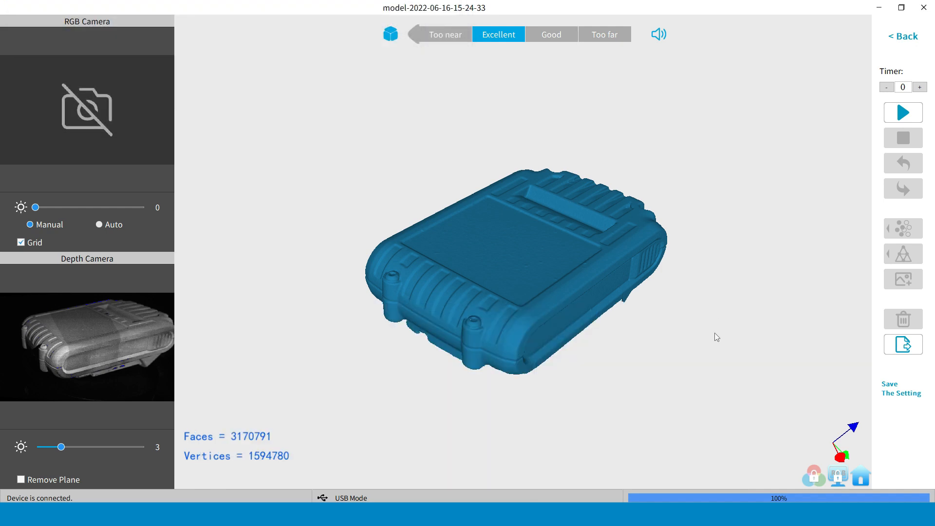
pyautogui.moveTo(443, 500)
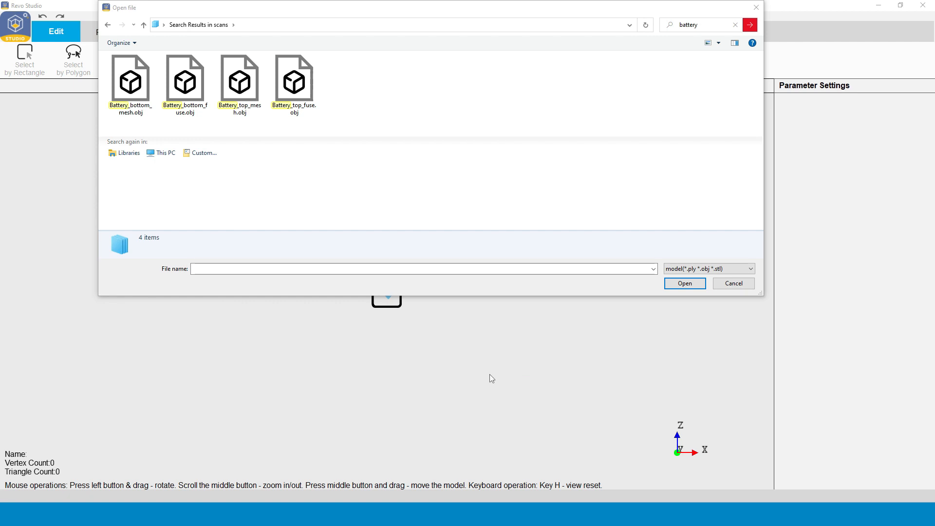
# Step: Select Battery_top_mesh.obj from the battery search results and open it
pyautogui.click(185, 81)
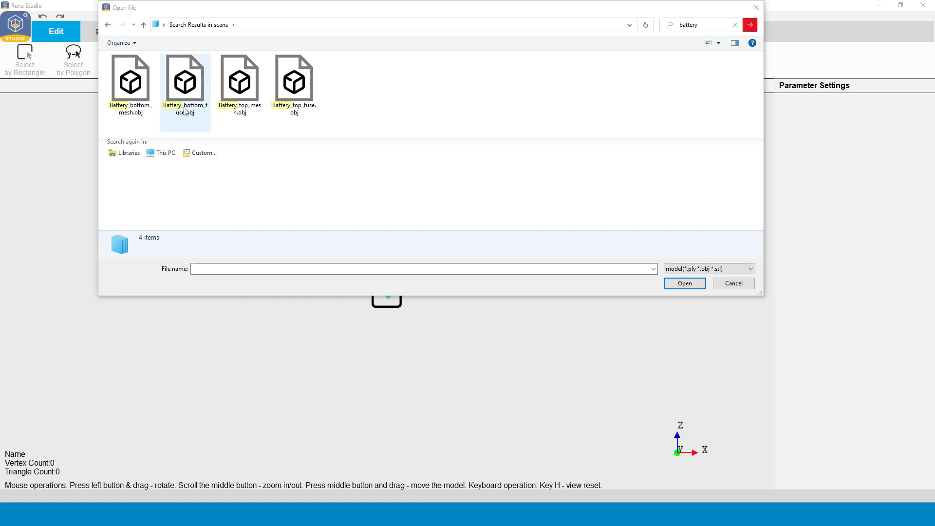
pyautogui.click(239, 80)
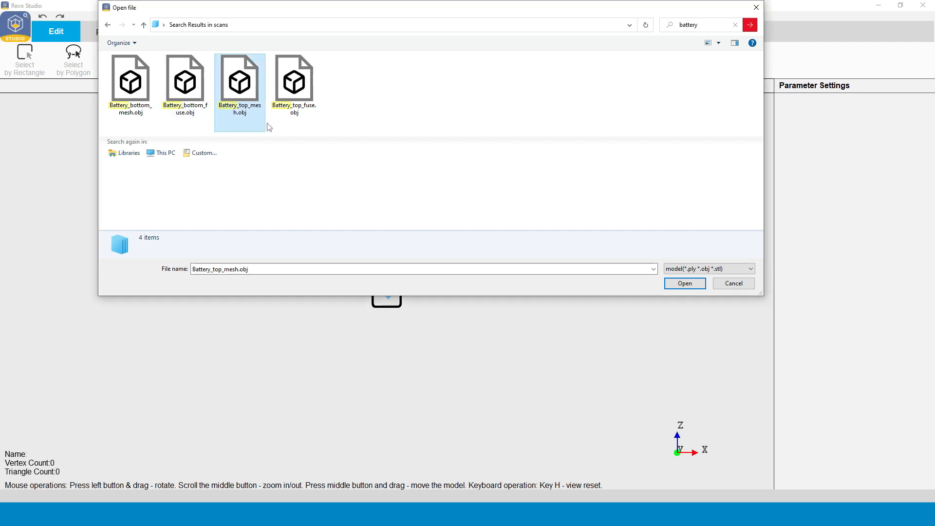
pyautogui.click(684, 284)
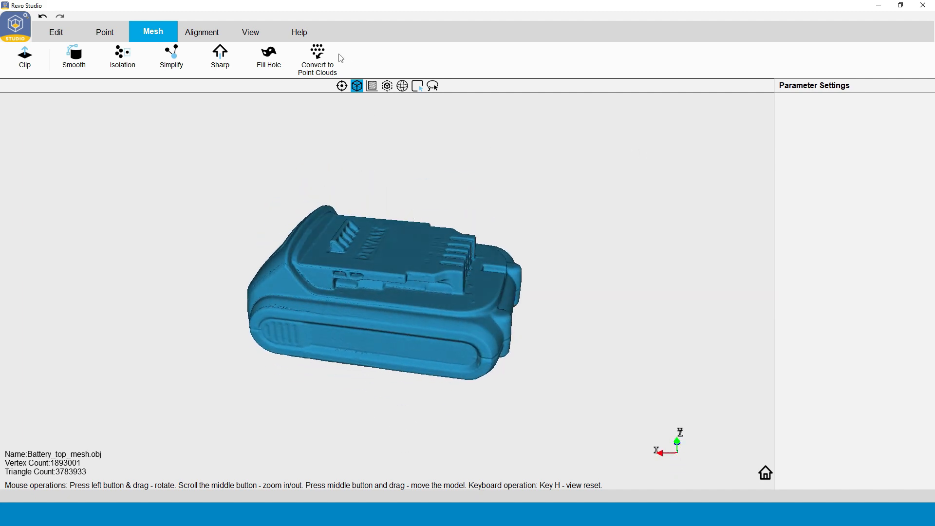
# Step: Convert the top mesh to a point cloud and remove its isolated points with Isolation
pyautogui.click(317, 58)
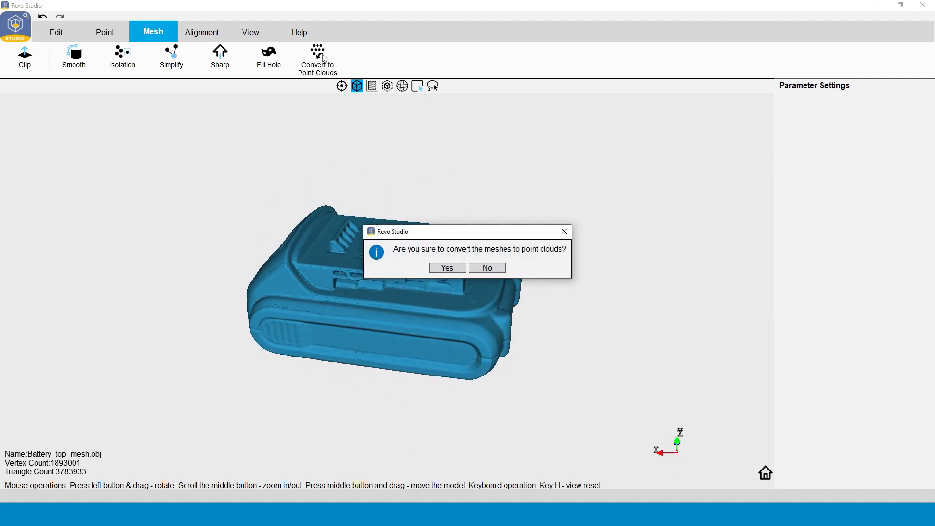
pyautogui.click(446, 268)
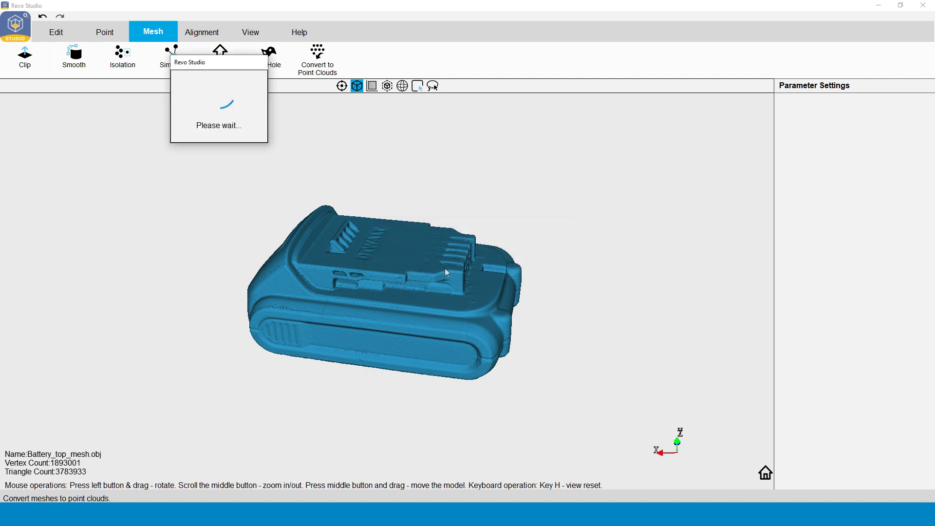
pyautogui.click(105, 32)
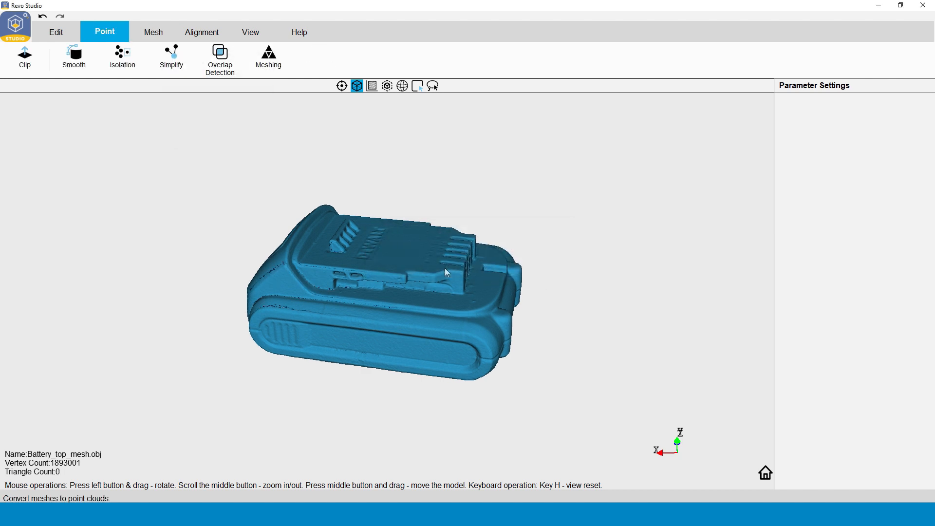
pyautogui.moveTo(444, 271); pyautogui.dragTo(420, 318)
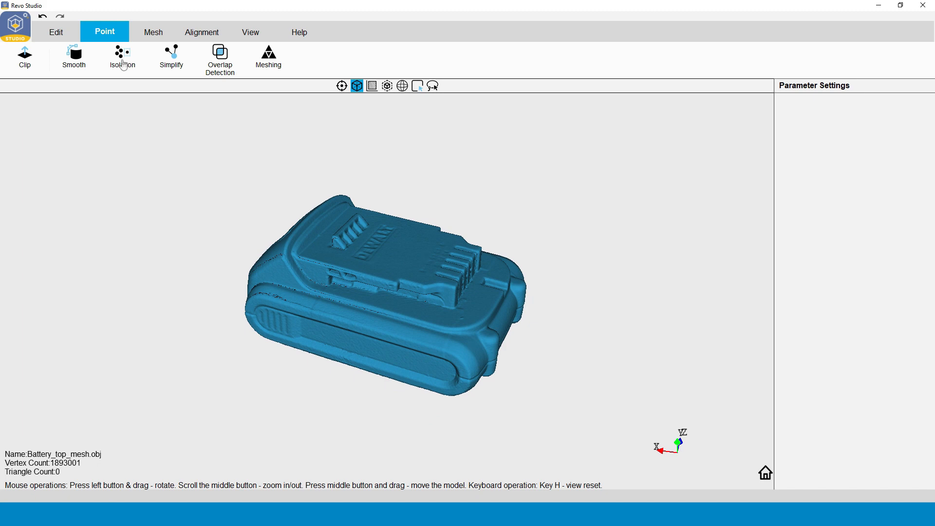
pyautogui.click(122, 58)
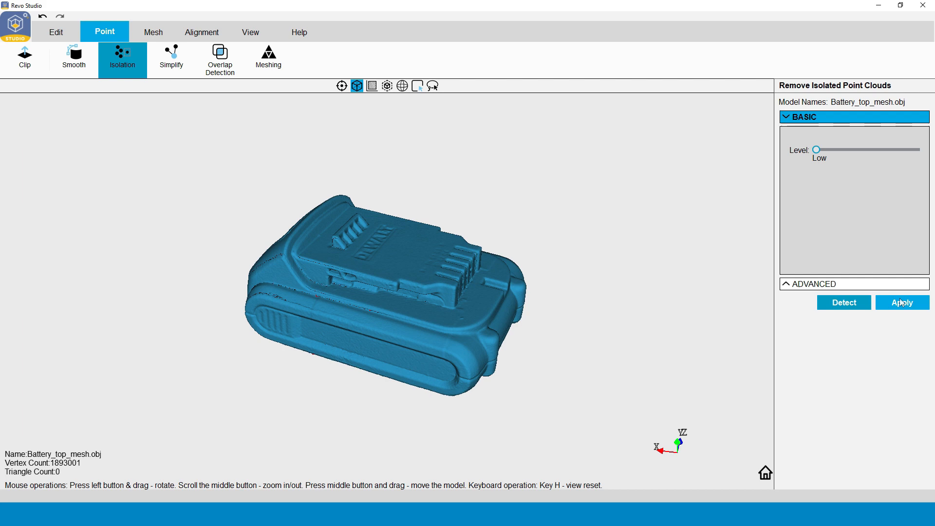
pyautogui.click(902, 303)
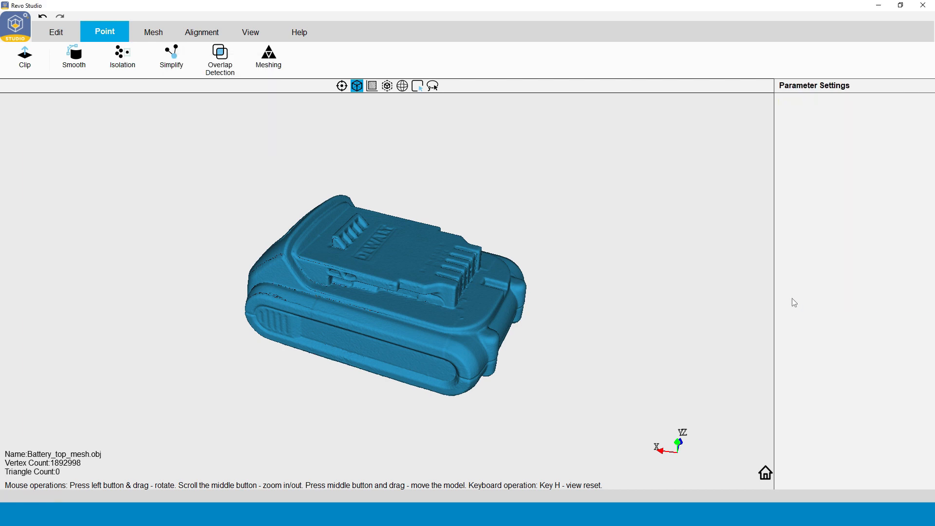
# Step: Run Overlap Detection at Max level and delete the overlapping points, leaving 1,850,996 vertices
pyautogui.click(220, 57)
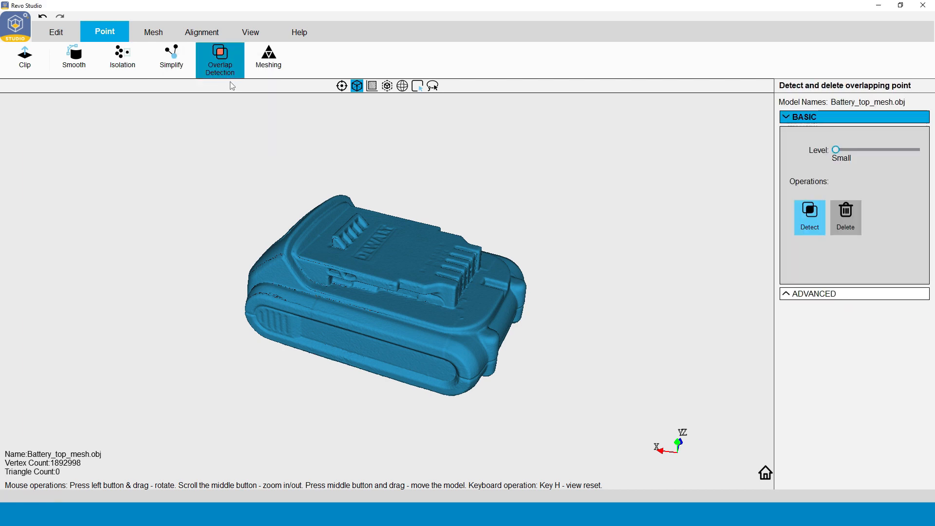
pyautogui.click(809, 216)
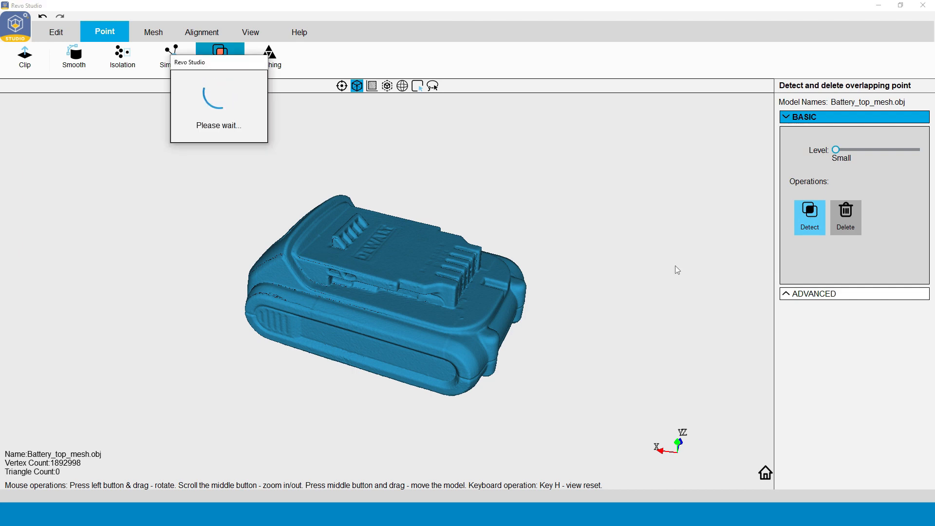
pyautogui.moveTo(836, 149); pyautogui.dragTo(876, 149)
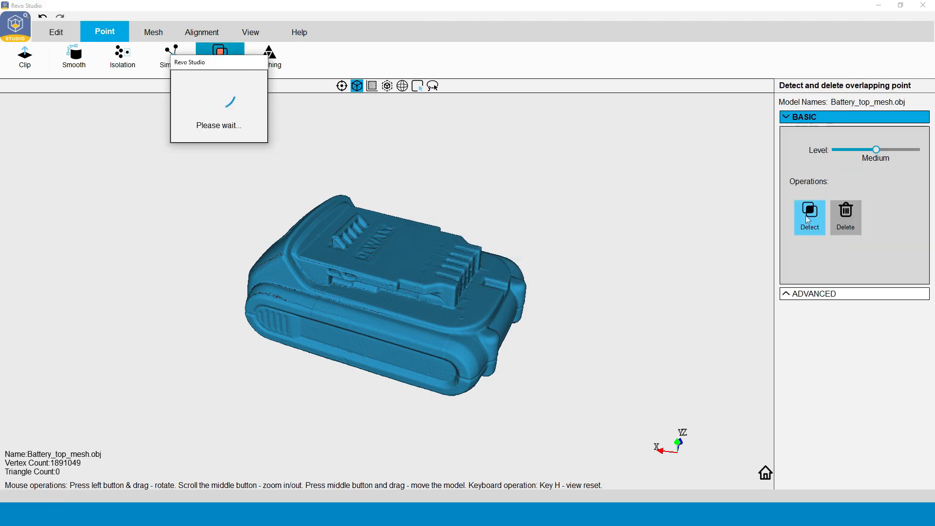
pyautogui.click(808, 216)
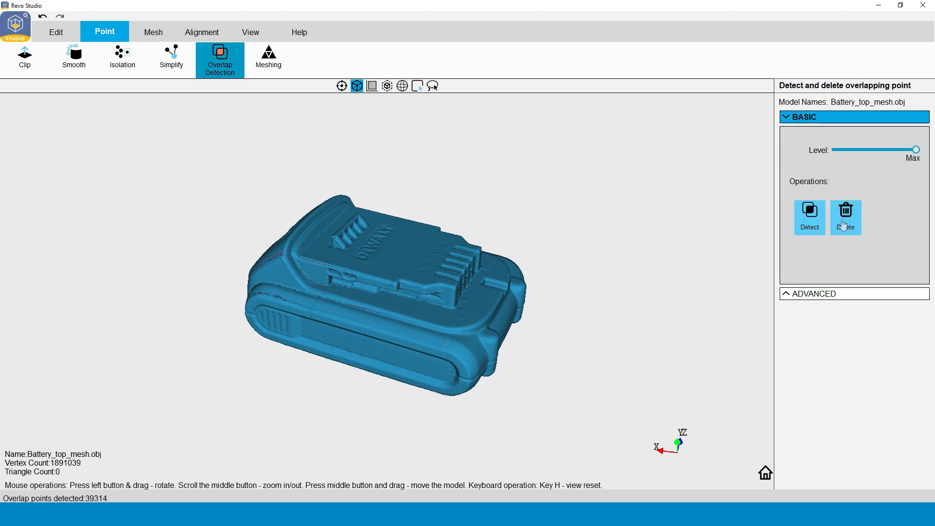
pyautogui.click(845, 210)
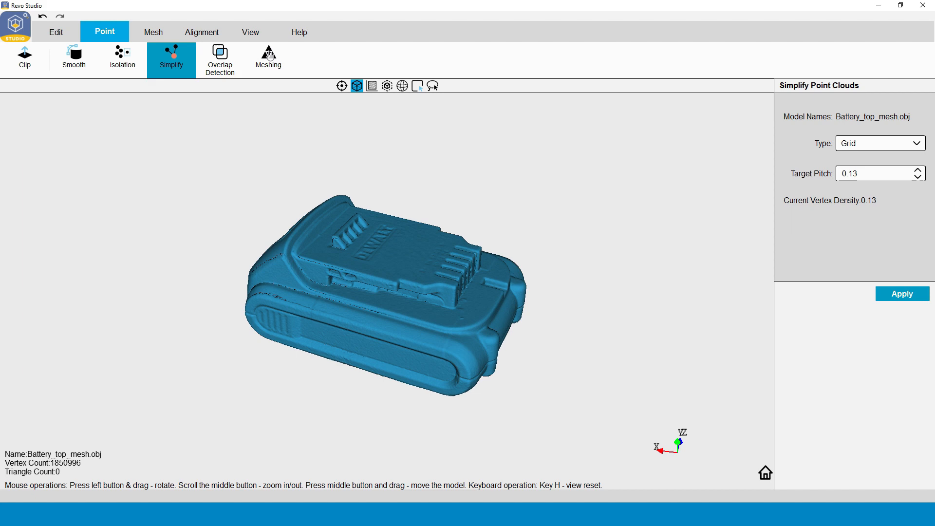
pyautogui.click(268, 56)
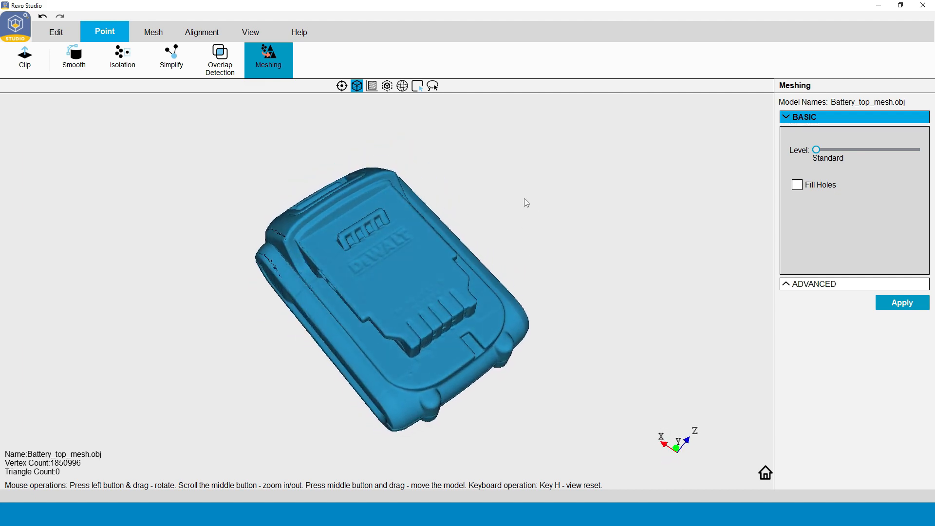
pyautogui.click(268, 59)
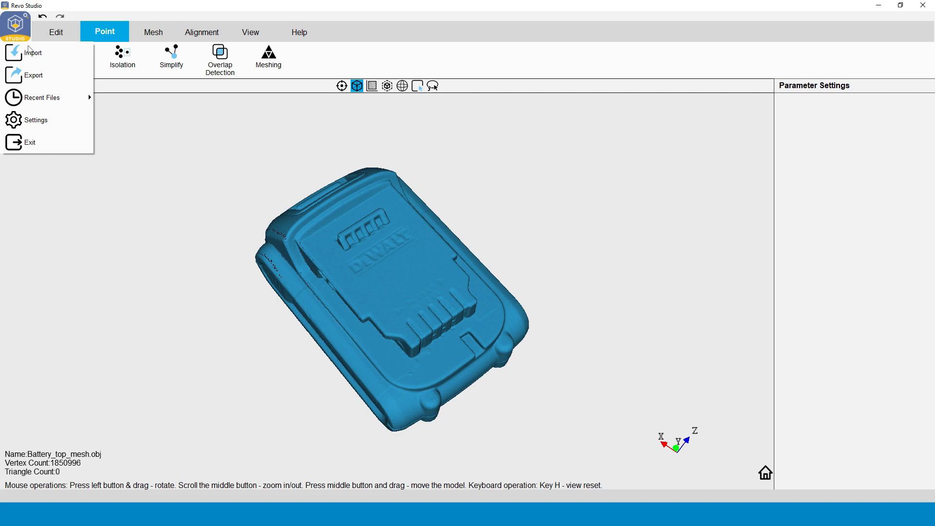
# Step: Import Battery_bottom_mesh.obj into the workspace alongside the top point cloud
pyautogui.click(34, 53)
pyautogui.write('battery')
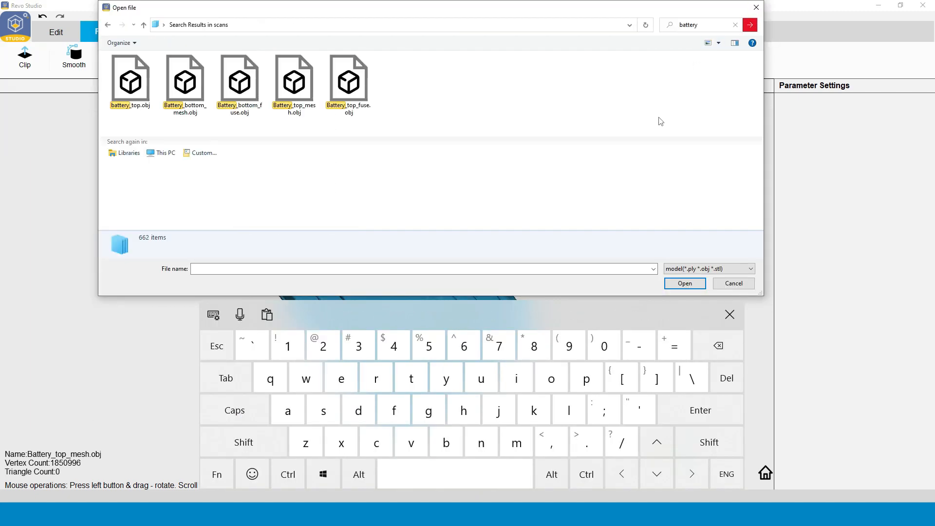
pyautogui.click(239, 80)
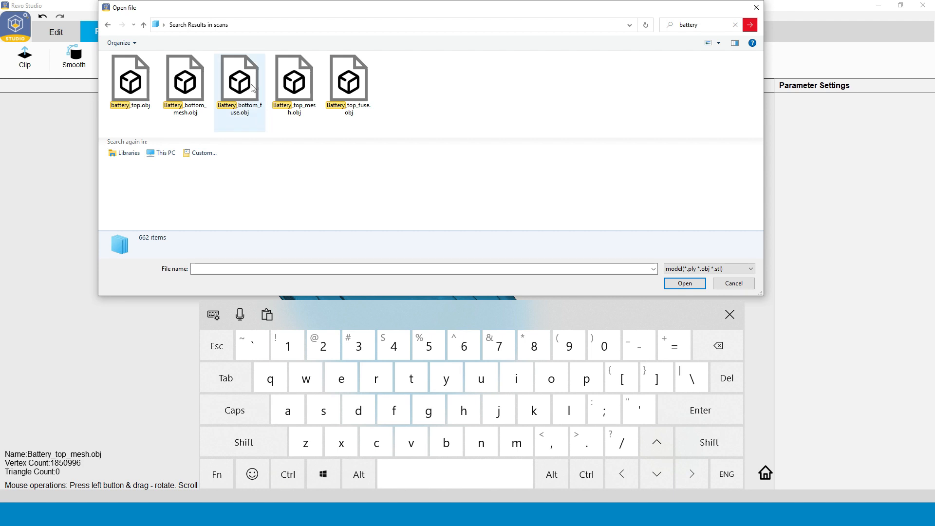
pyautogui.click(185, 77)
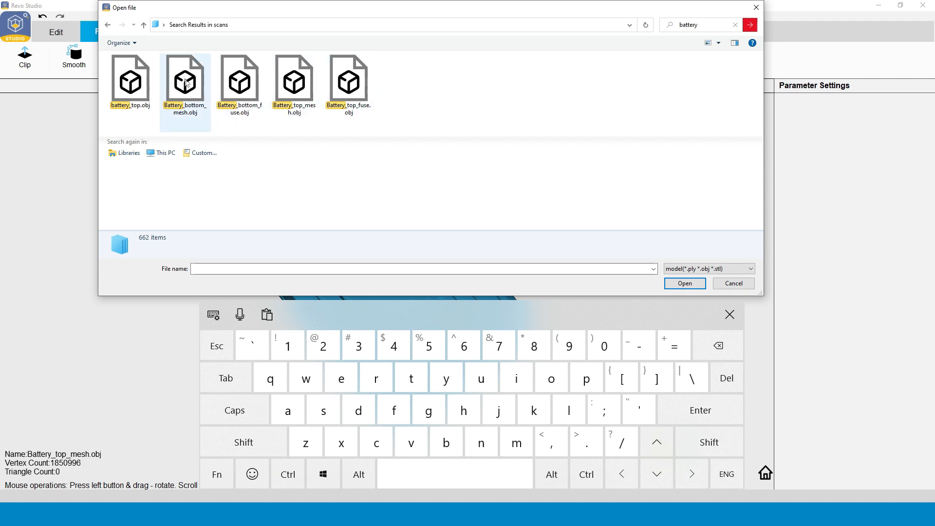
pyautogui.click(185, 80)
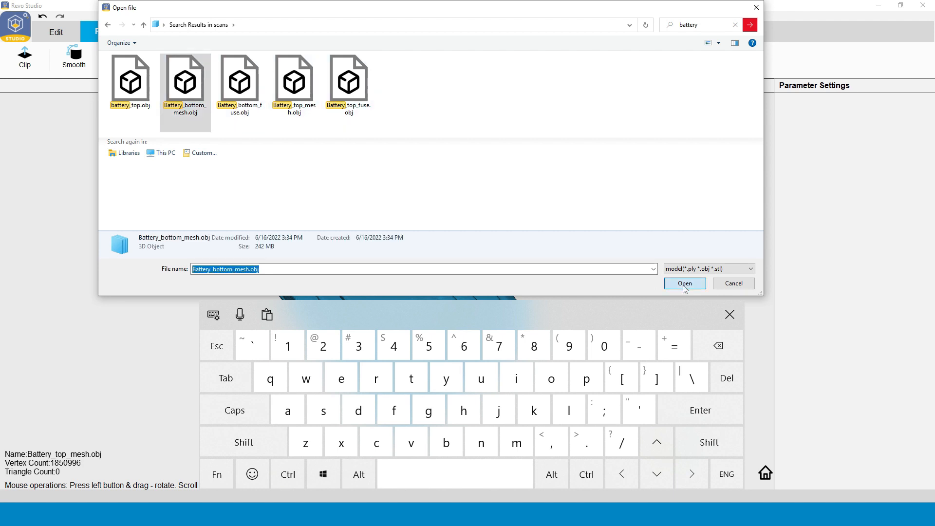
pyautogui.click(684, 283)
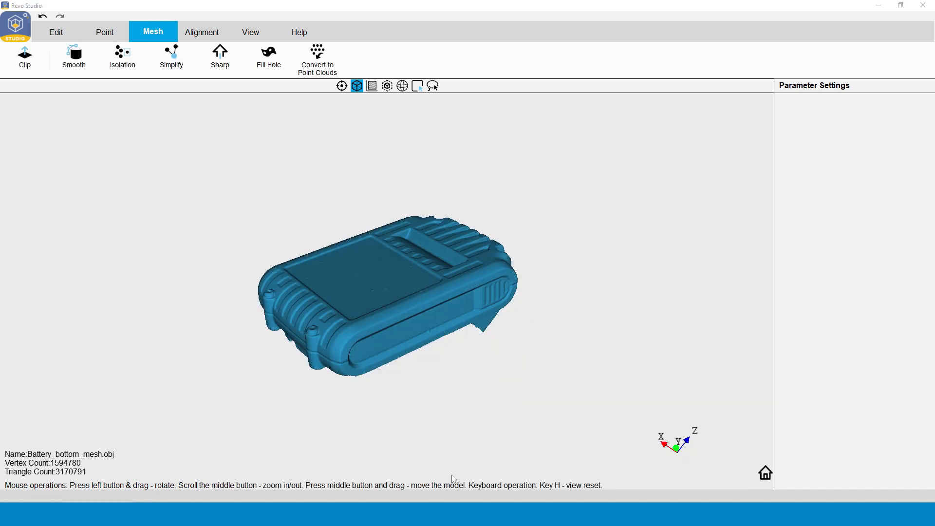
# Step: Start point selection on the bottom battery scan with angle-based selection turned off
pyautogui.click(104, 31)
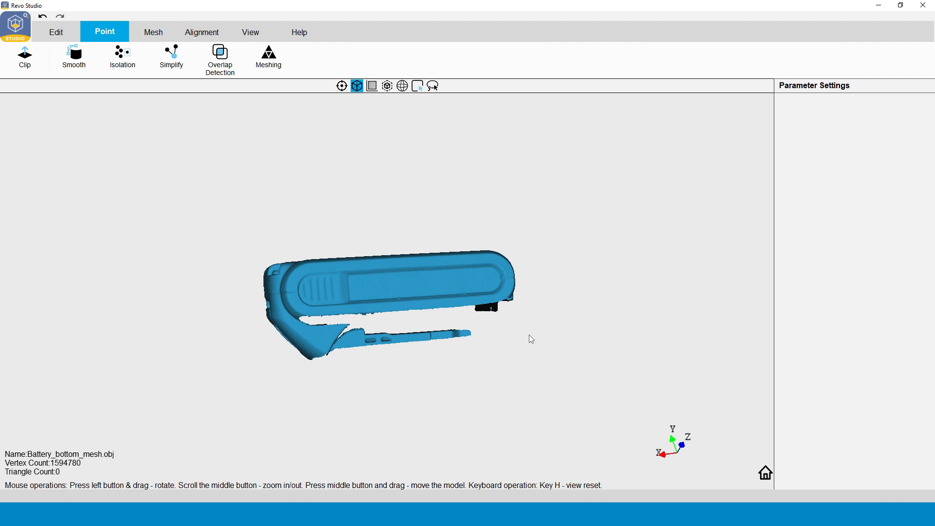
pyautogui.click(433, 86)
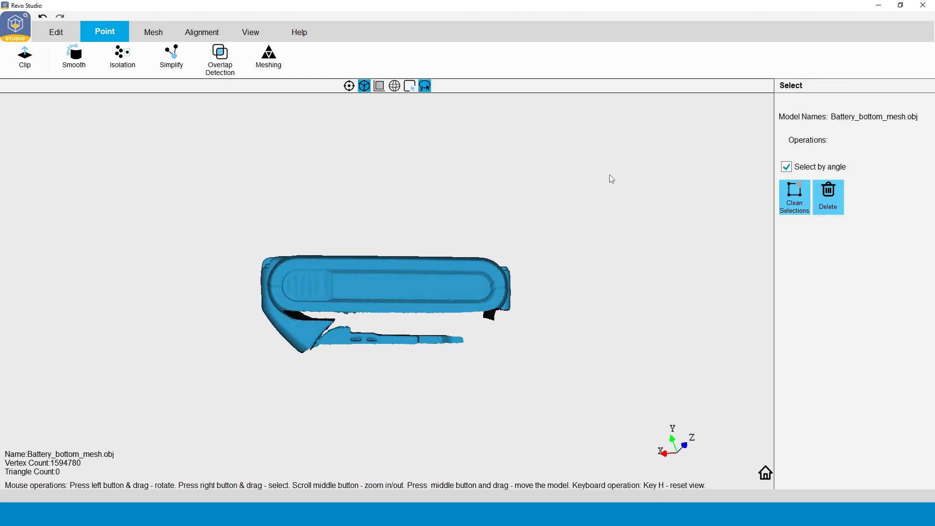
pyautogui.click(786, 166)
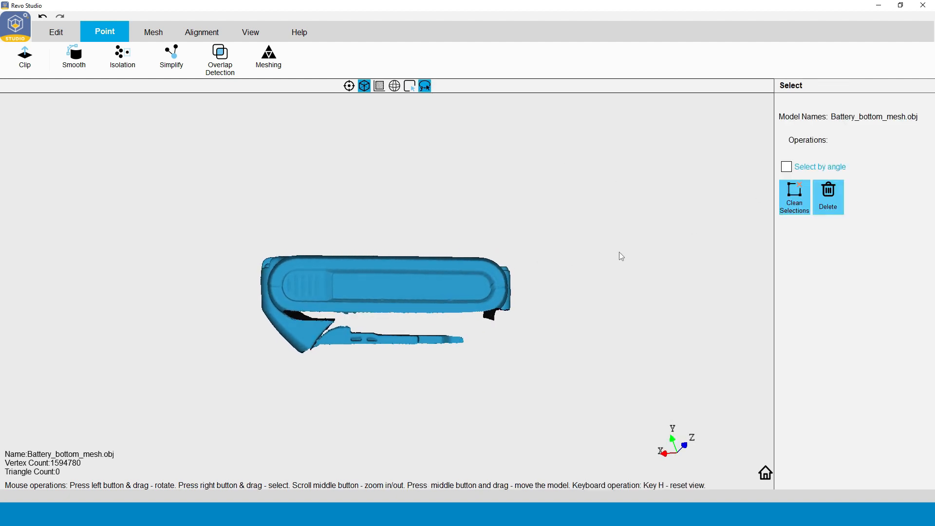
# Step: Lasso the stray sliver of points under the battery and delete it
pyautogui.moveTo(247, 343); pyautogui.dragTo(237, 379)
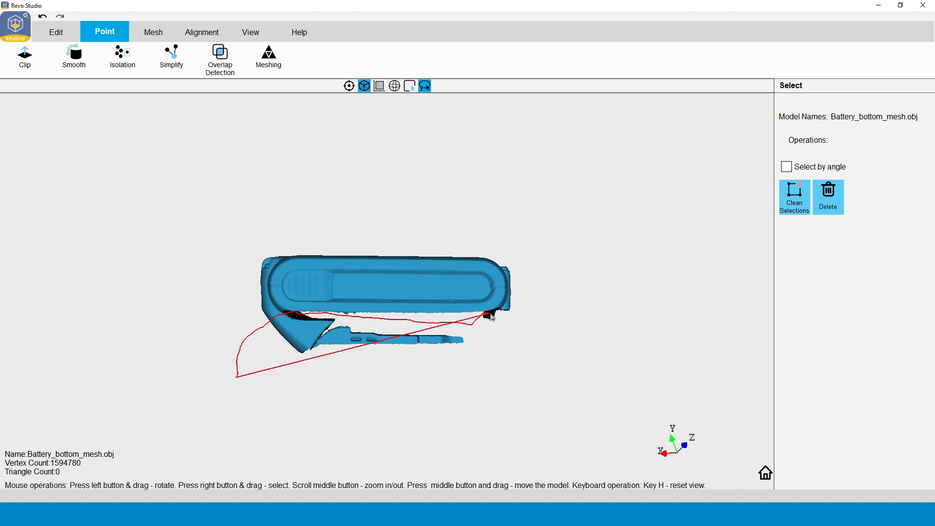
pyautogui.moveTo(489, 313); pyautogui.dragTo(494, 382)
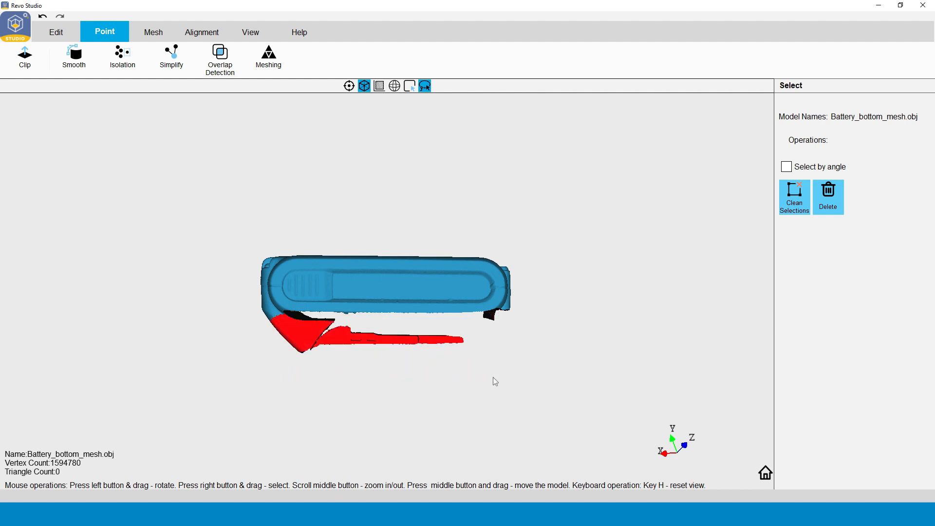
pyautogui.click(828, 191)
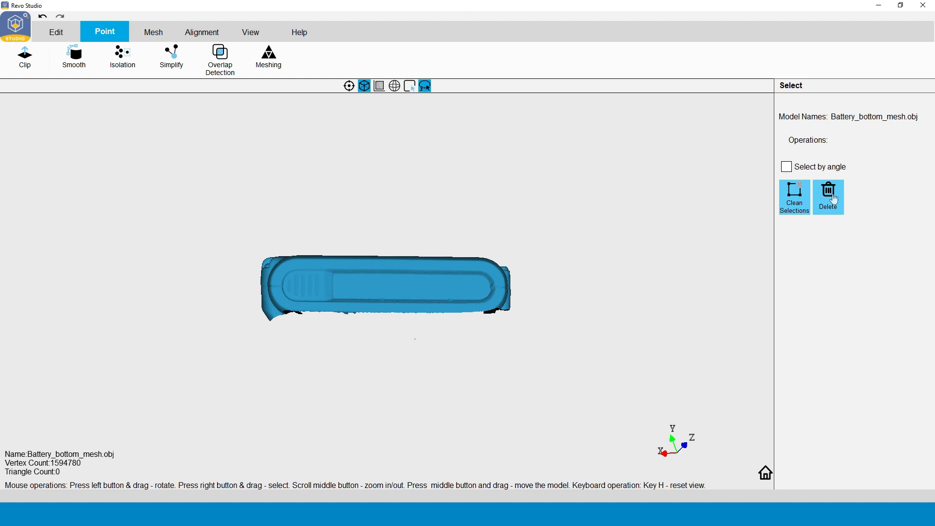
pyautogui.moveTo(385, 217)
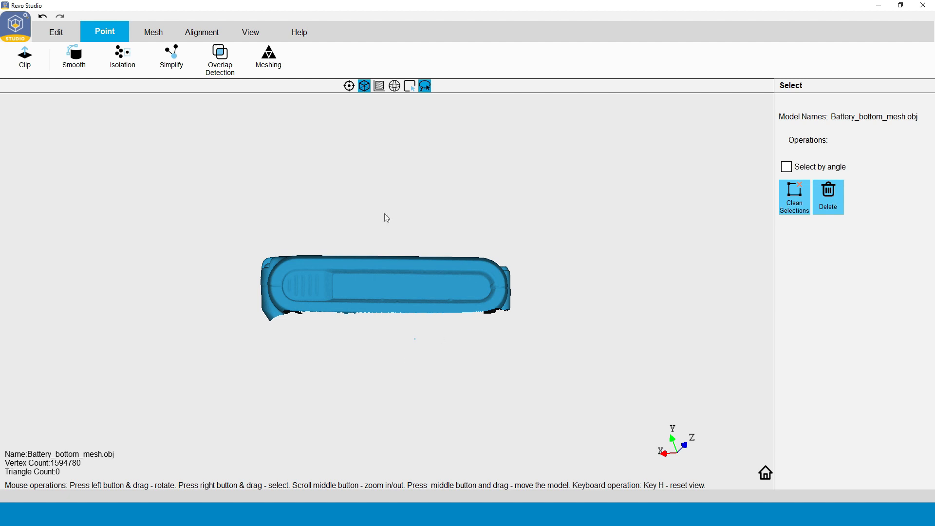
pyautogui.moveTo(129, 64)
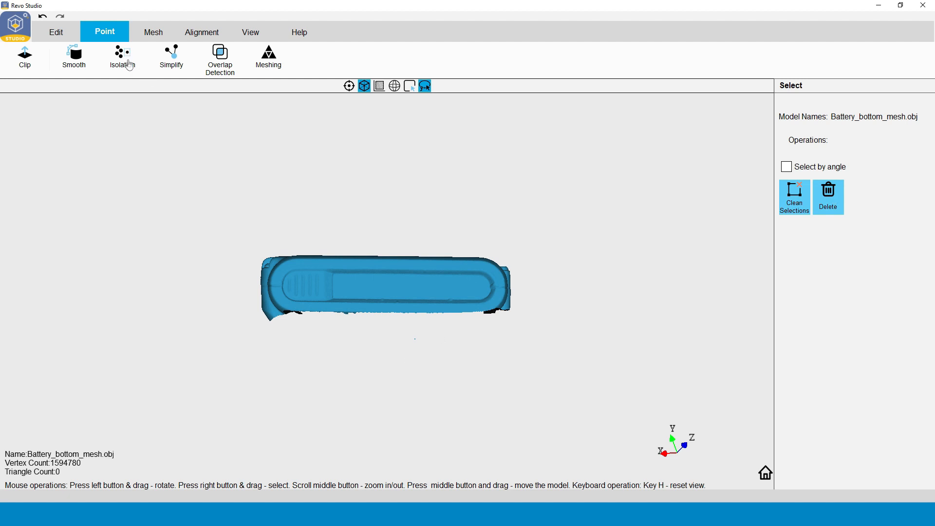
# Step: Remove isolated points from the bottom scan at high detection level
pyautogui.click(122, 58)
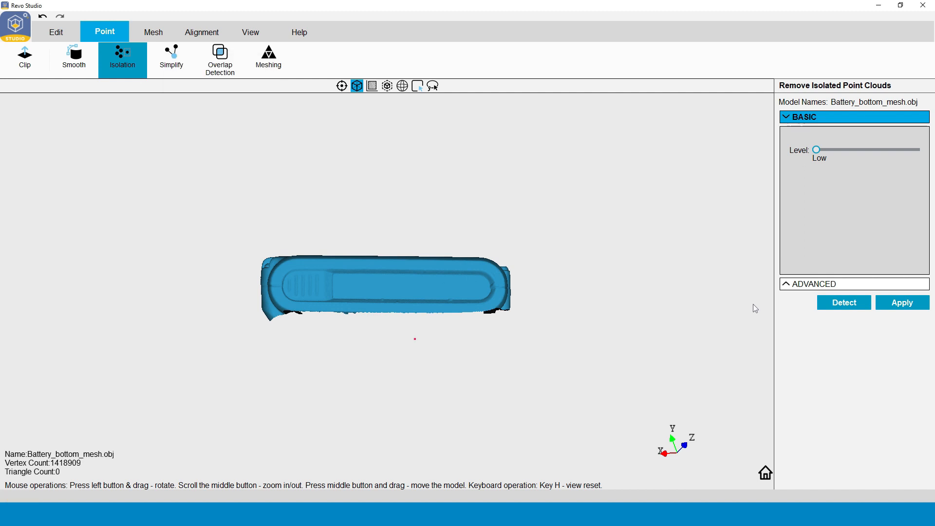
pyautogui.click(219, 58)
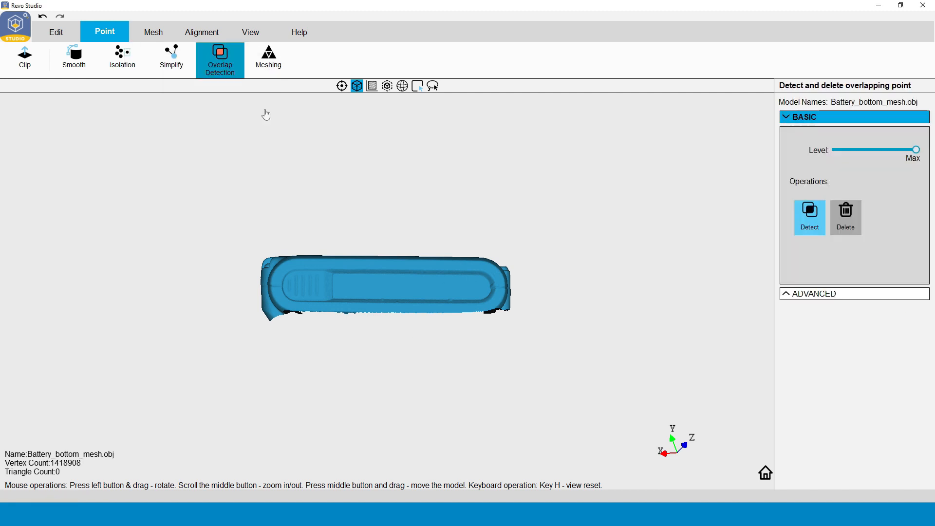
pyautogui.click(808, 216)
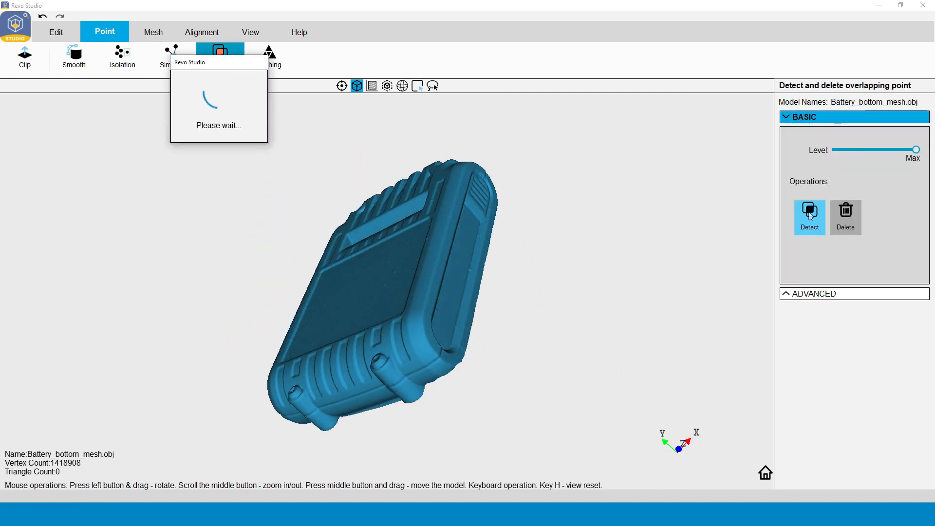
pyautogui.click(123, 58)
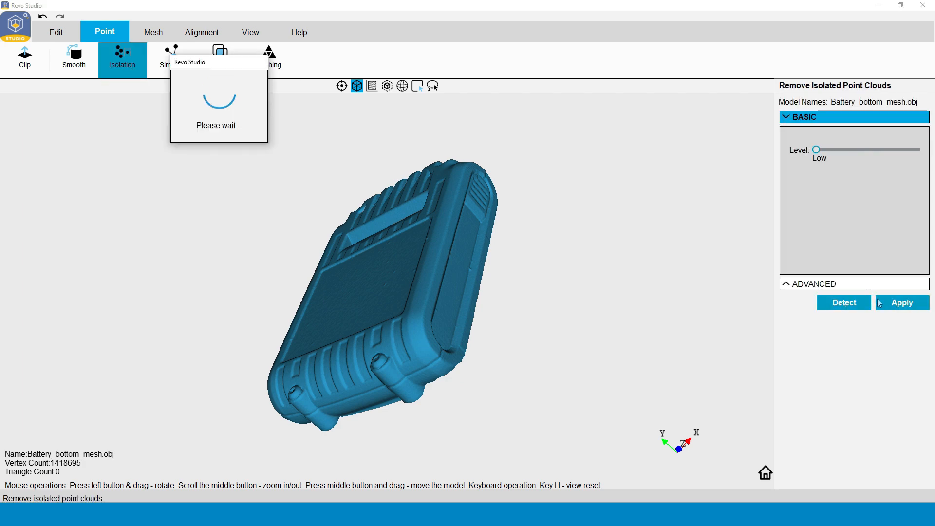
pyautogui.click(843, 302)
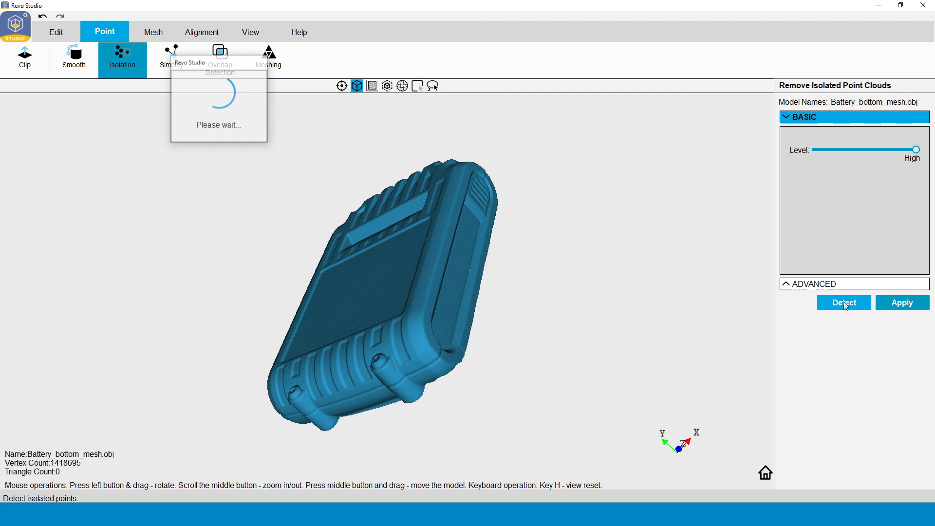
# Step: Run overlap detection at Max and confirm the scan has no overlapping points
pyautogui.click(220, 56)
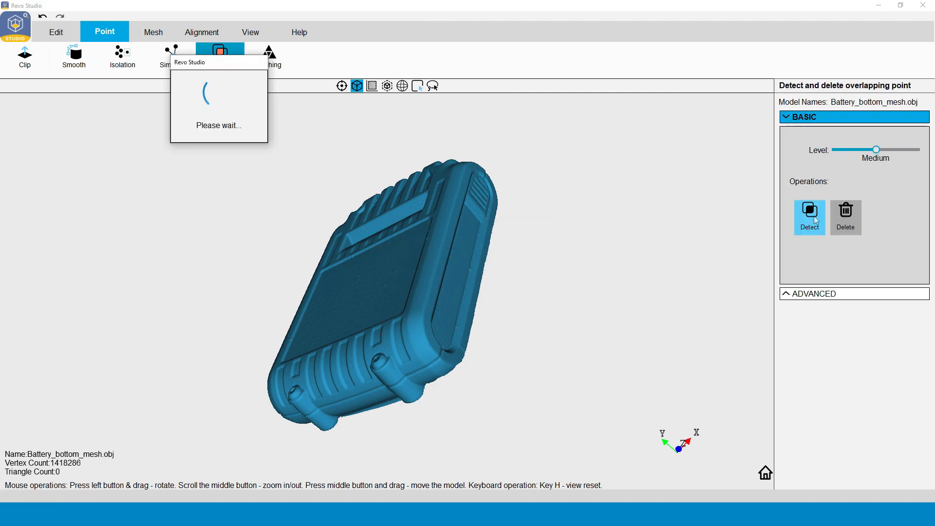
pyautogui.click(809, 216)
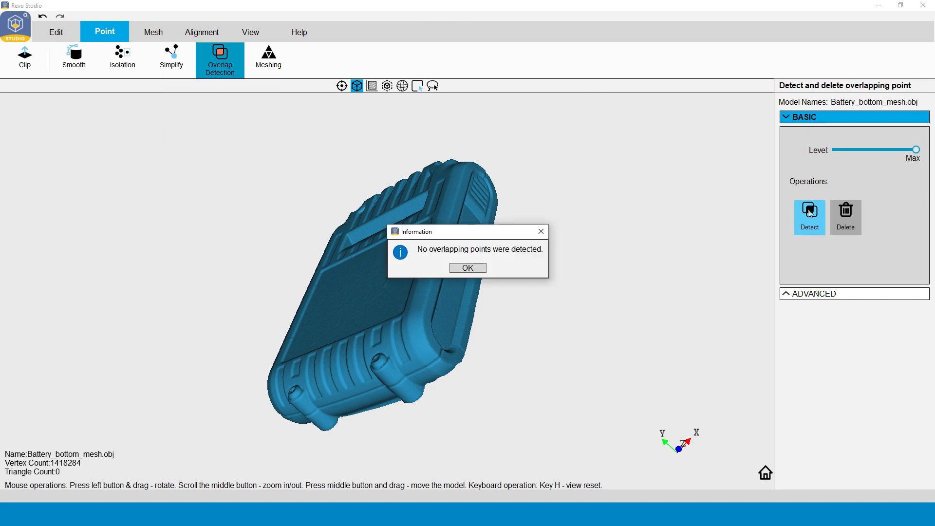
pyautogui.click(468, 267)
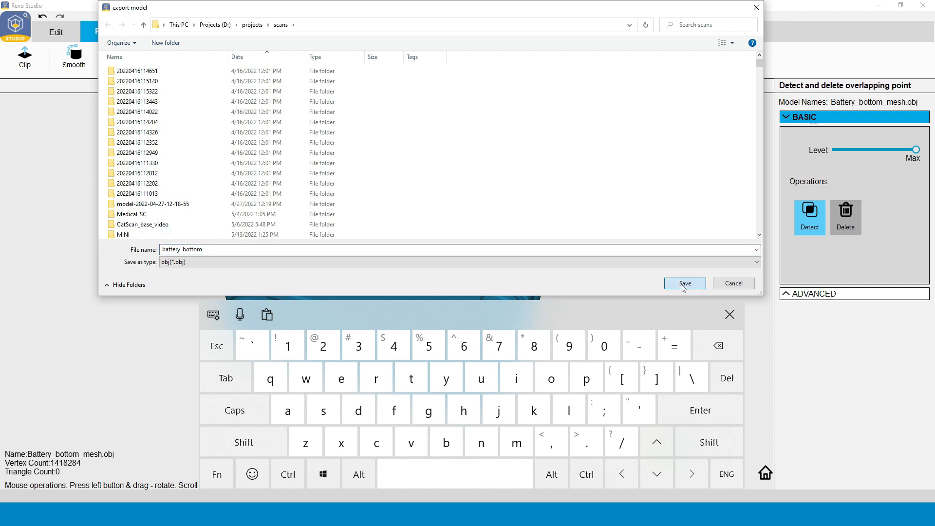
# Step: Export the cleaned scan as battery_bottom.obj and add battery_top.obj for alignment
pyautogui.click(684, 282)
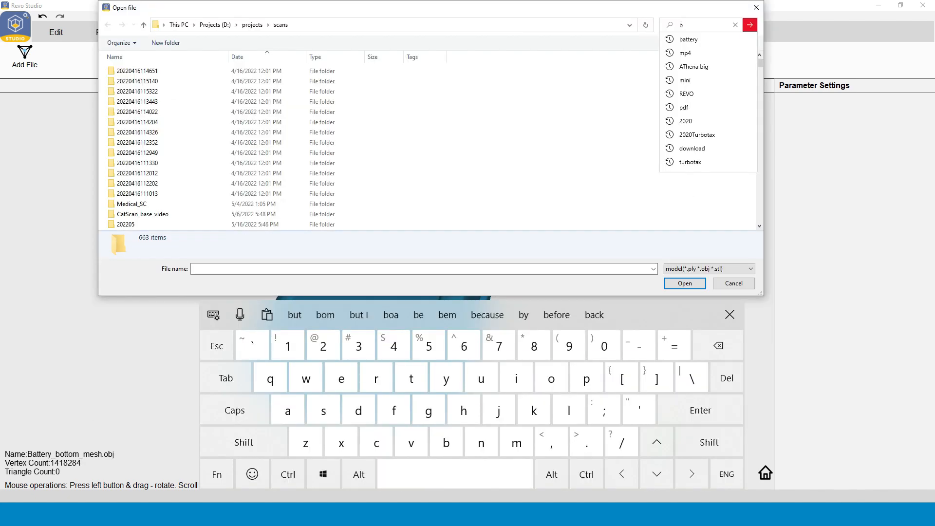
pyautogui.write('battery_top')
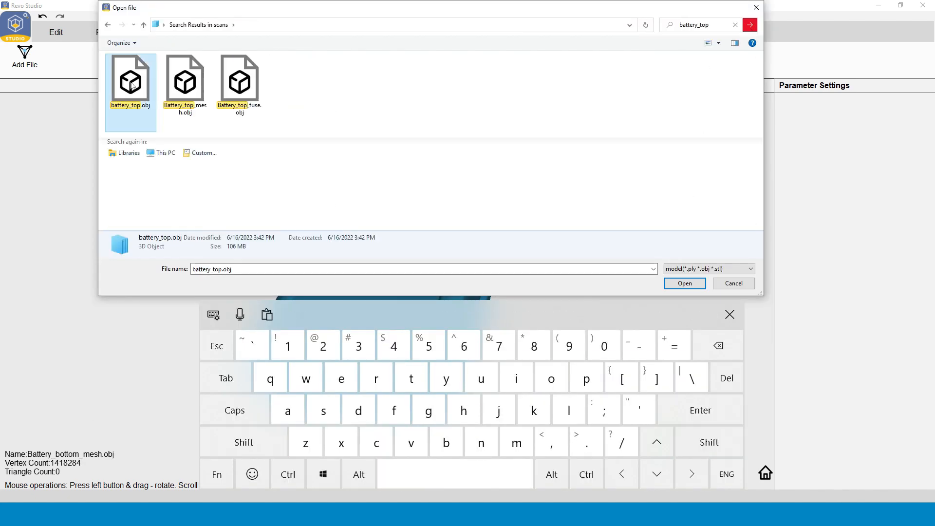
pyautogui.click(684, 284)
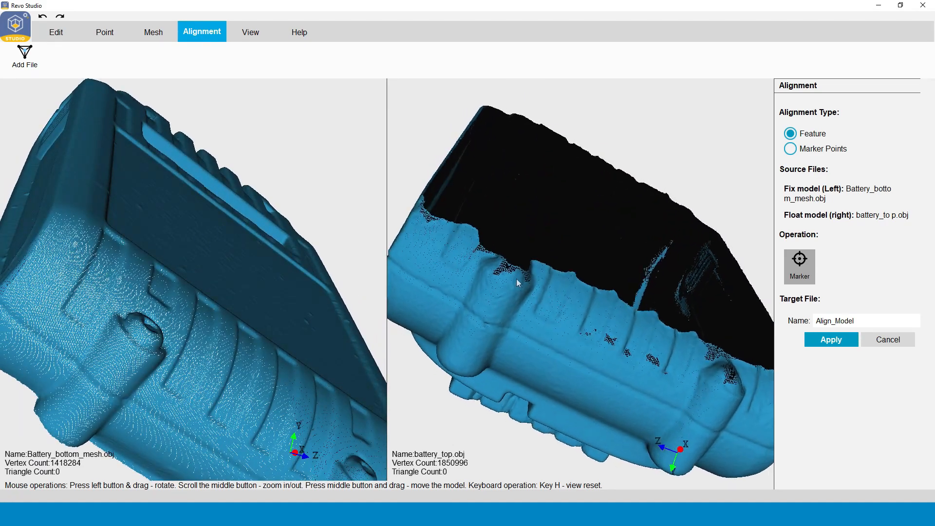
# Step: Turn the bottom scan to a matching angle and switch alignment to Marker Points
pyautogui.moveTo(513, 284); pyautogui.dragTo(287, 327)
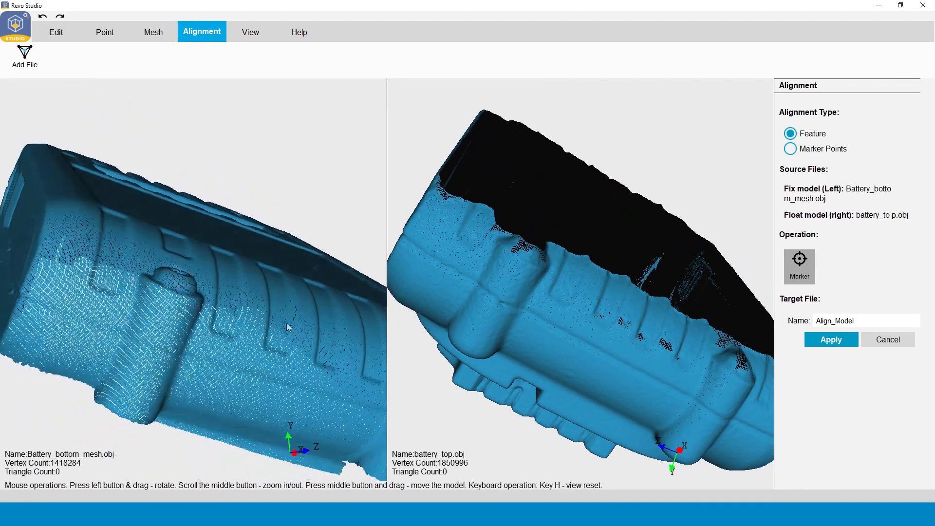
pyautogui.moveTo(286, 327); pyautogui.dragTo(292, 335)
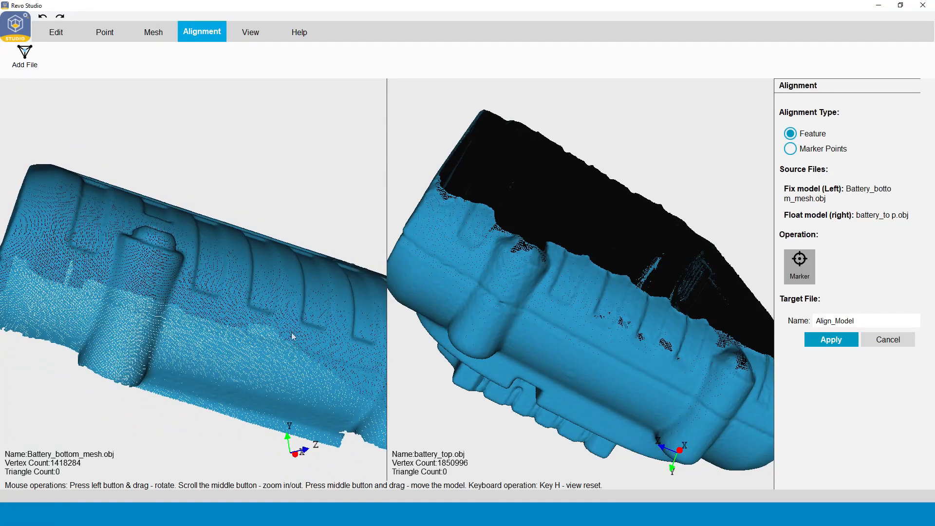
pyautogui.click(791, 148)
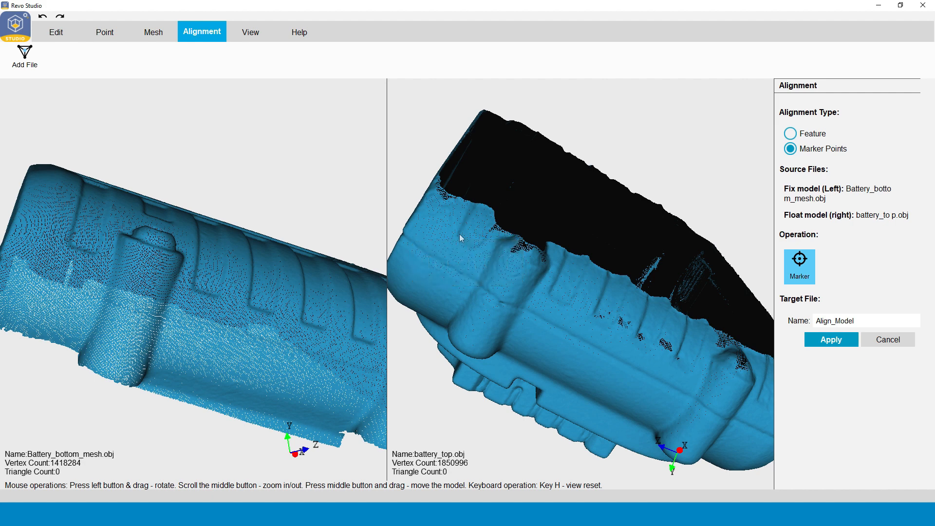
# Step: Place marker pairs 1 and 2 on corresponding spots of the top and bottom scans
pyautogui.click(459, 233)
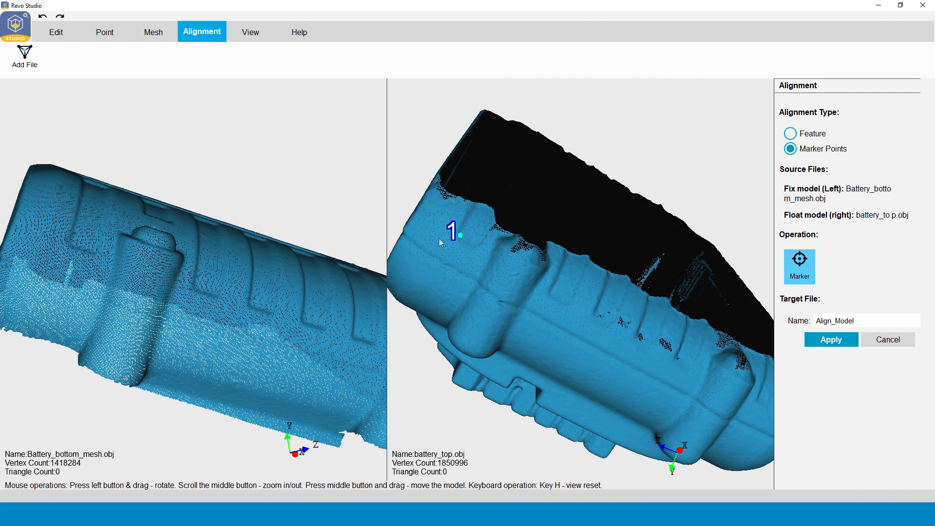
pyautogui.click(74, 242)
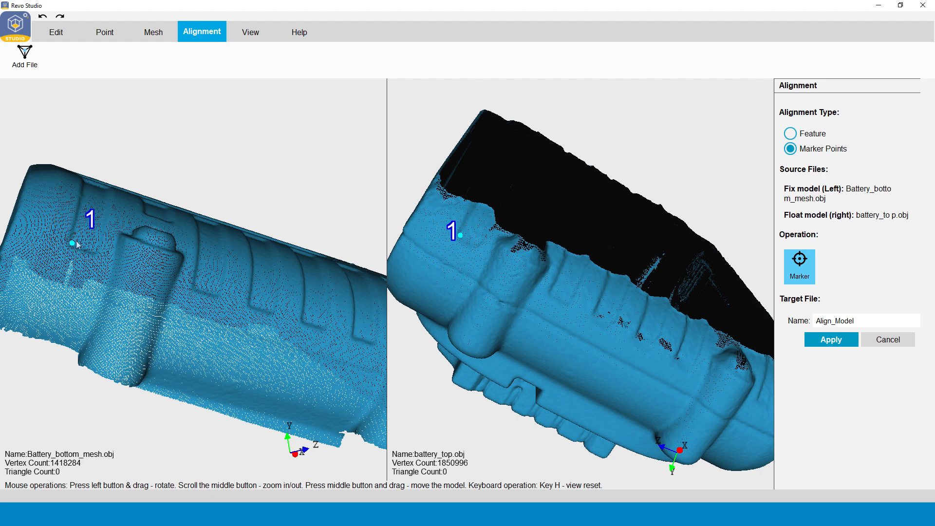
pyautogui.click(551, 298)
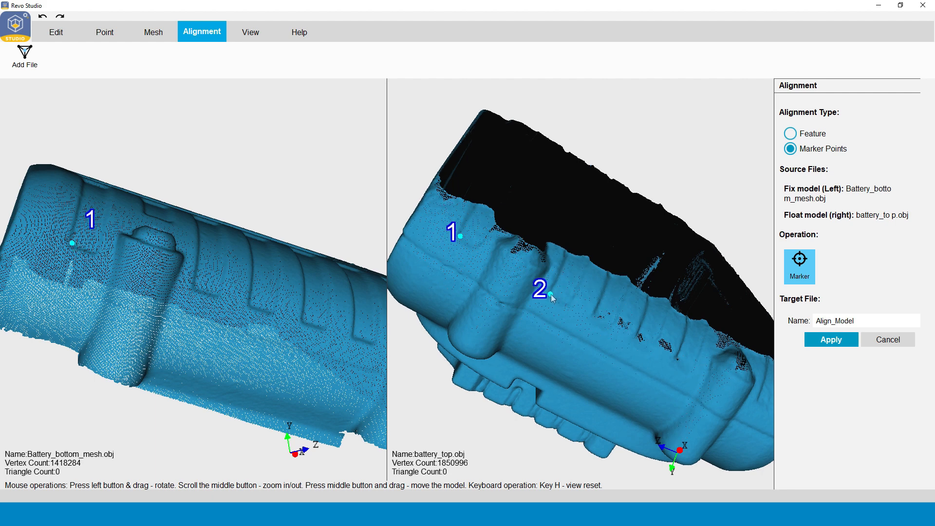
pyautogui.moveTo(198, 291)
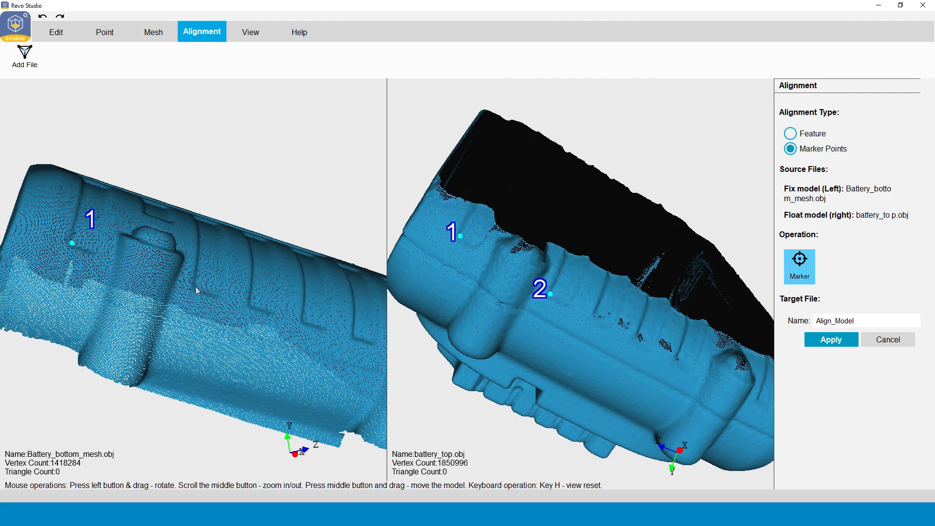
pyautogui.click(199, 288)
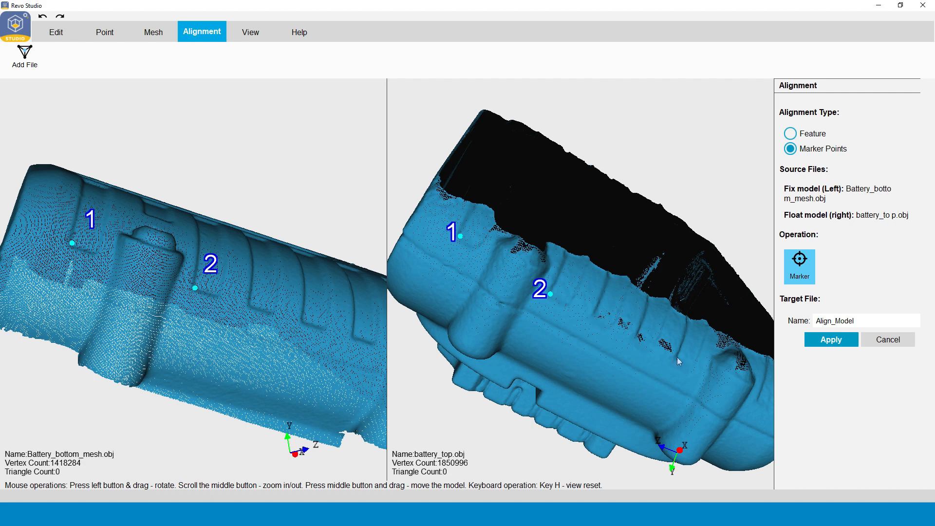
pyautogui.moveTo(596, 318)
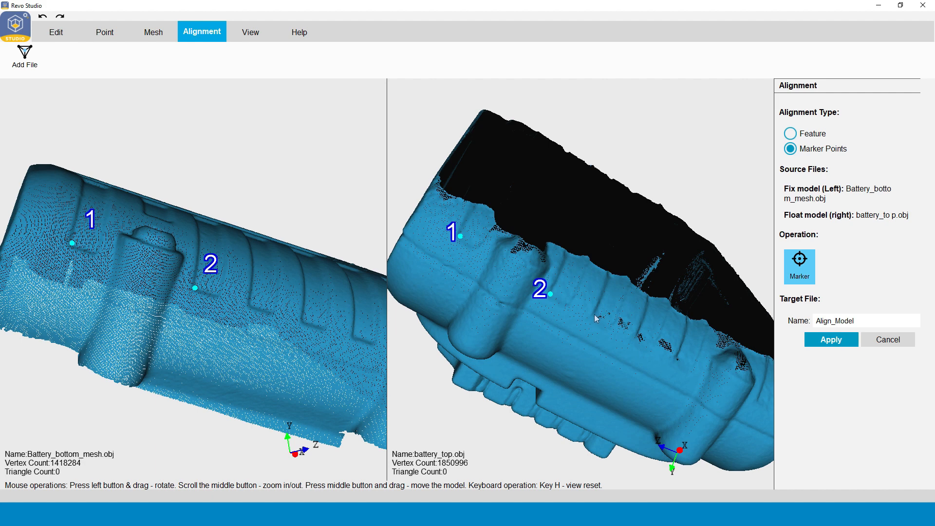
pyautogui.moveTo(433, 313)
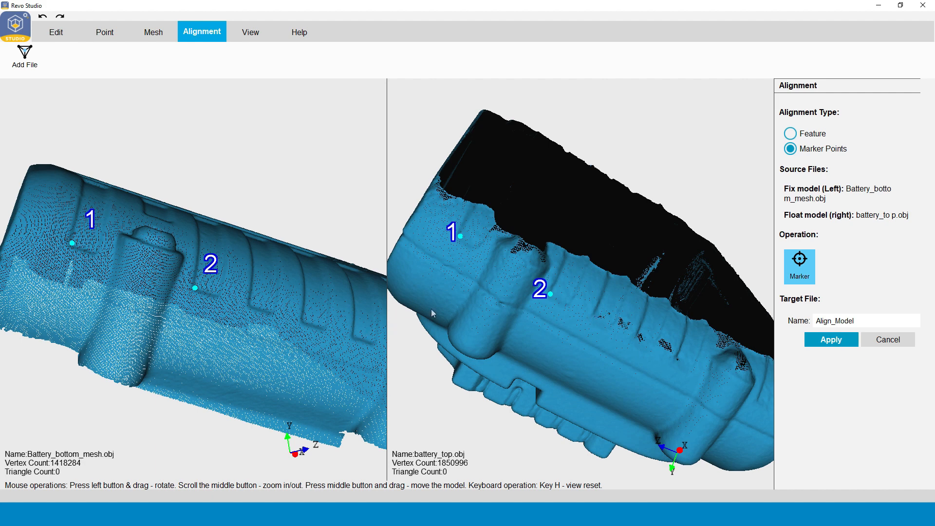
pyautogui.moveTo(589, 350)
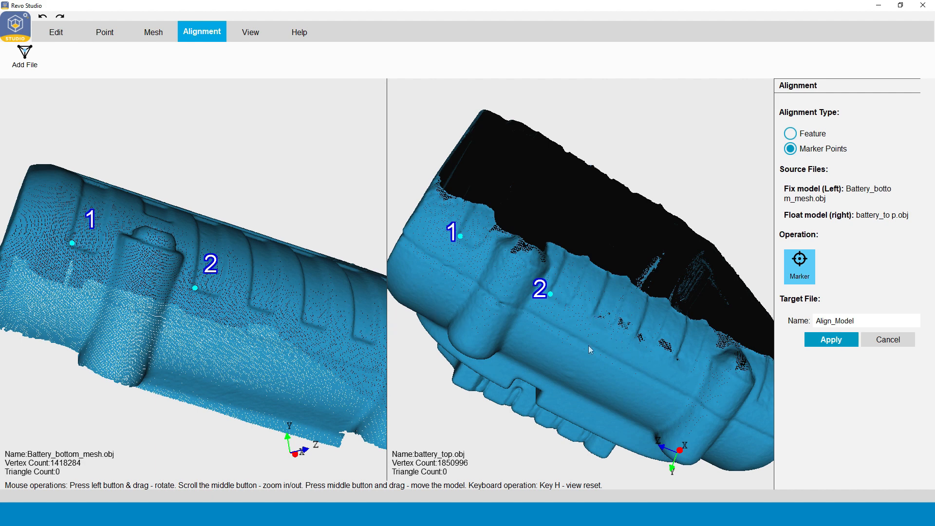
pyautogui.moveTo(683, 362)
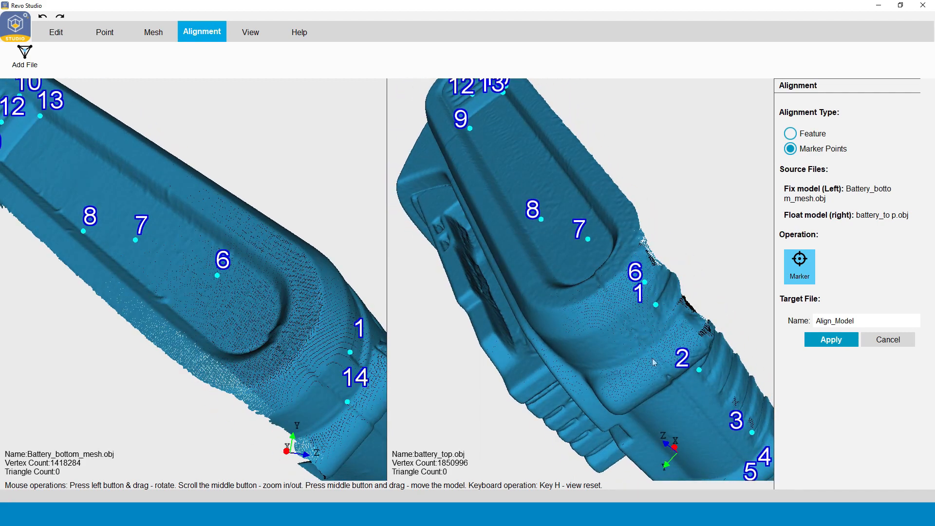
# Step: Apply the marker alignment to merge both scans into Align_Model
pyautogui.click(830, 340)
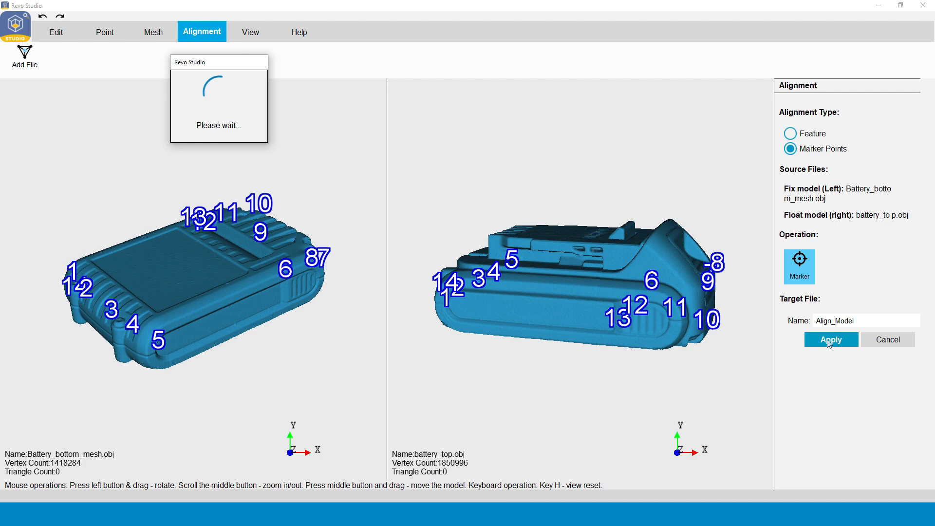
pyautogui.click(830, 339)
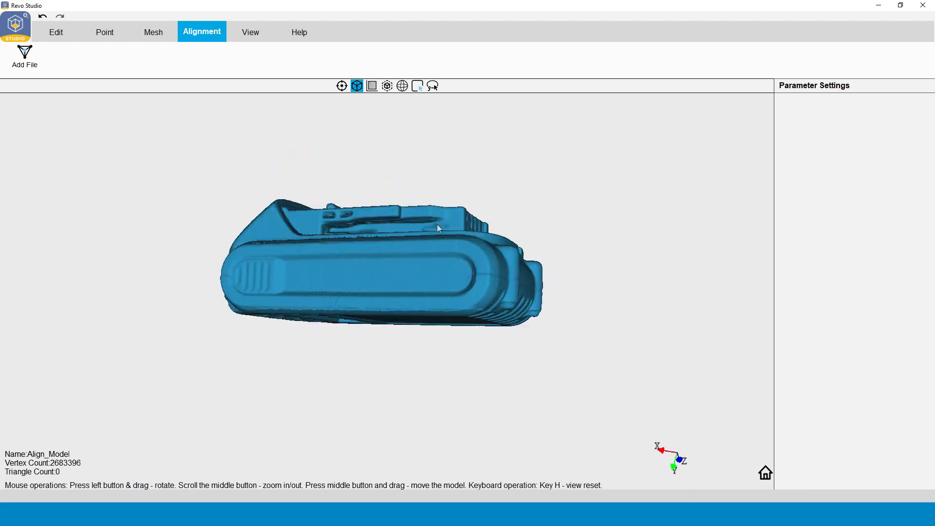
# Step: Detect and delete Align_Model's overlapping points at the Small level
pyautogui.click(104, 32)
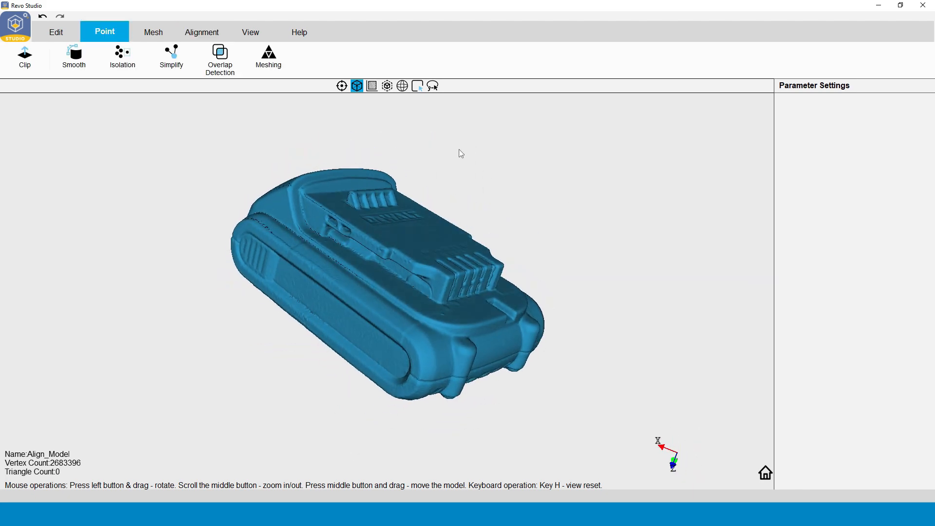
pyautogui.click(220, 56)
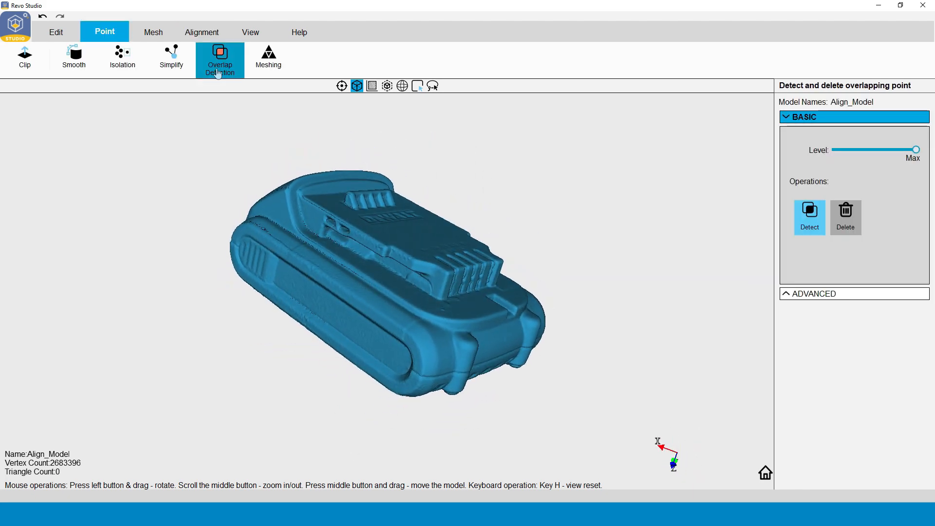
pyautogui.moveTo(915, 150); pyautogui.dragTo(836, 150)
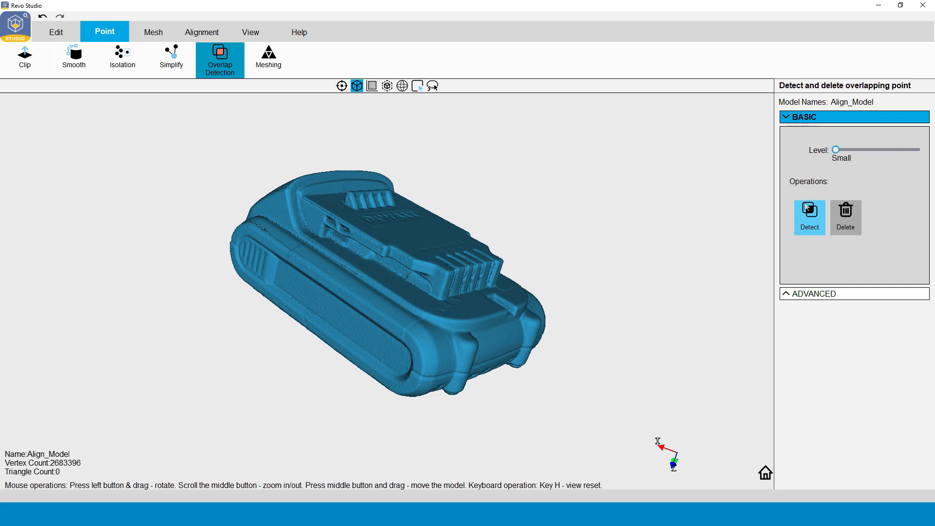
pyautogui.click(808, 216)
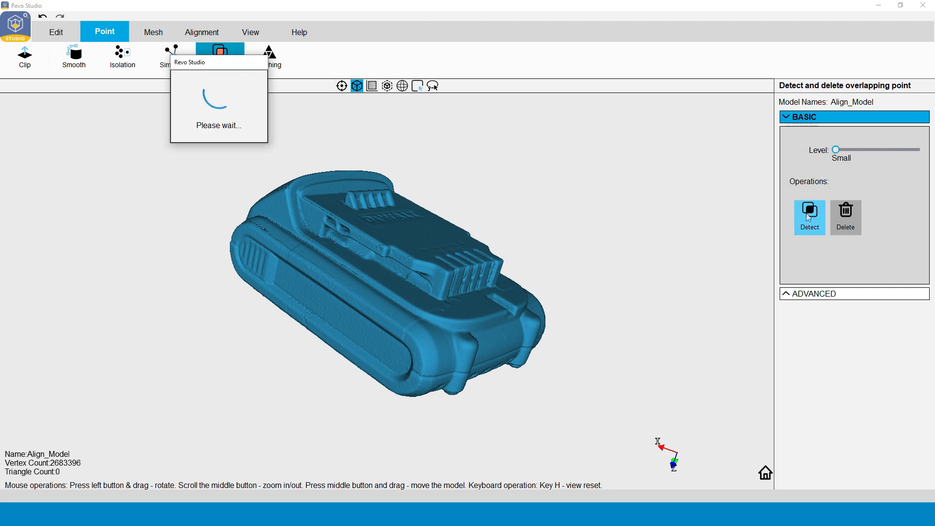
pyautogui.click(808, 217)
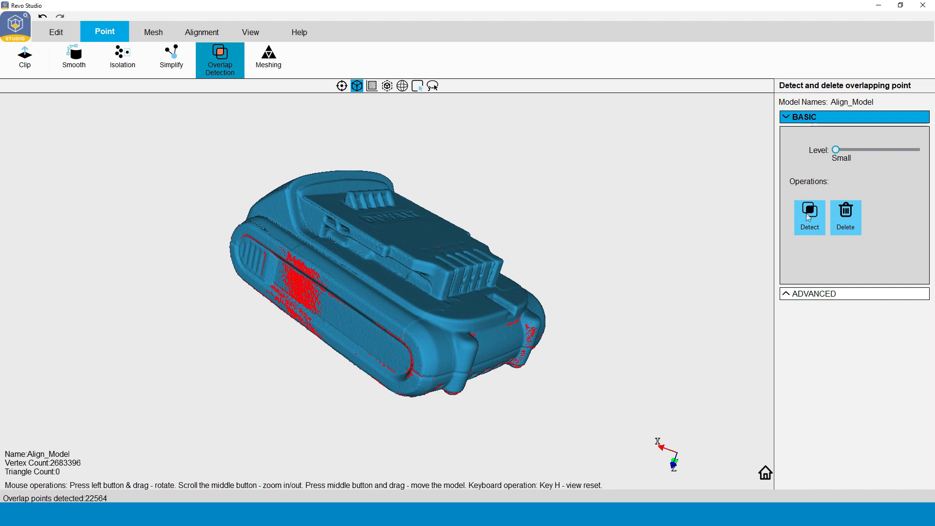
pyautogui.click(845, 217)
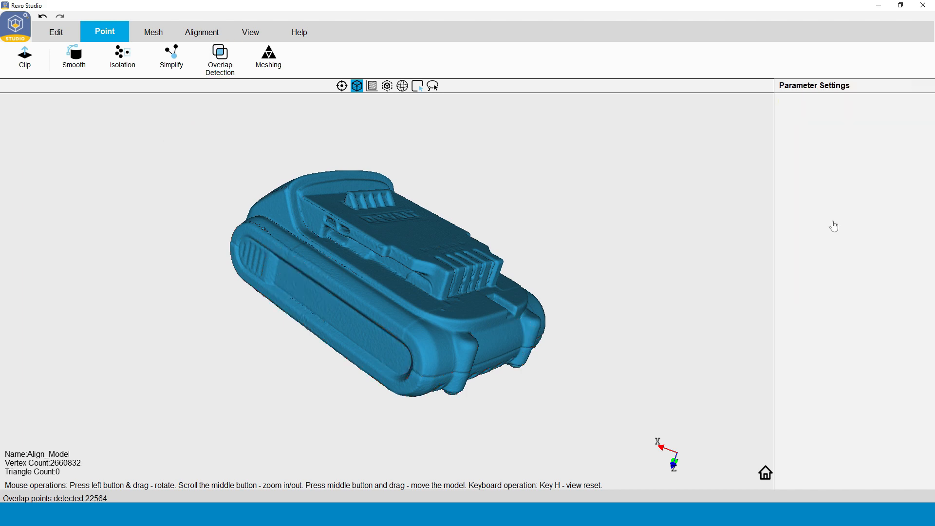
# Step: Repeat overlap detection and deletion at the Medium level
pyautogui.click(809, 213)
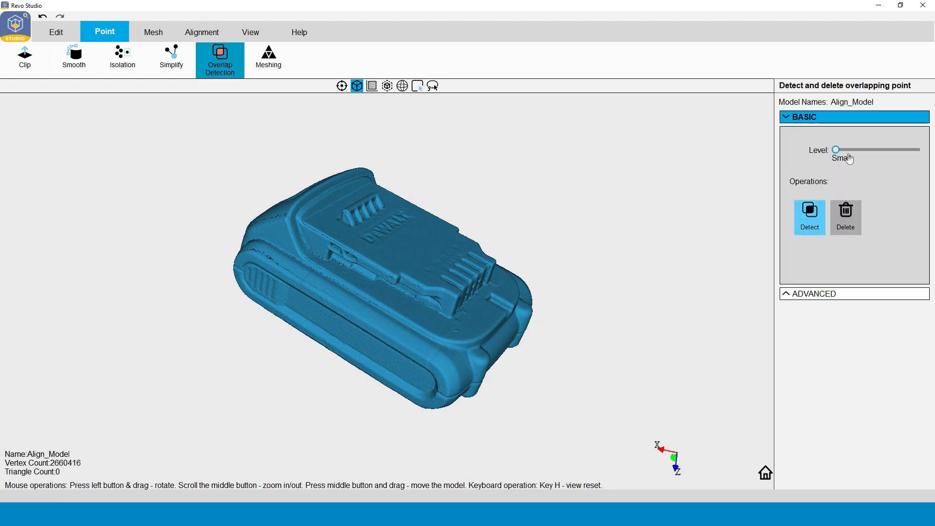
pyautogui.moveTo(836, 150); pyautogui.dragTo(875, 149)
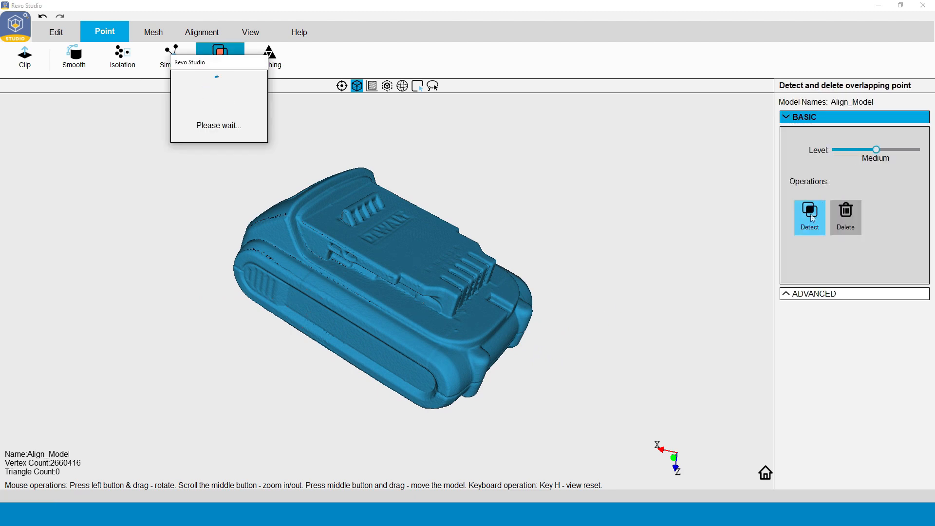
pyautogui.click(808, 216)
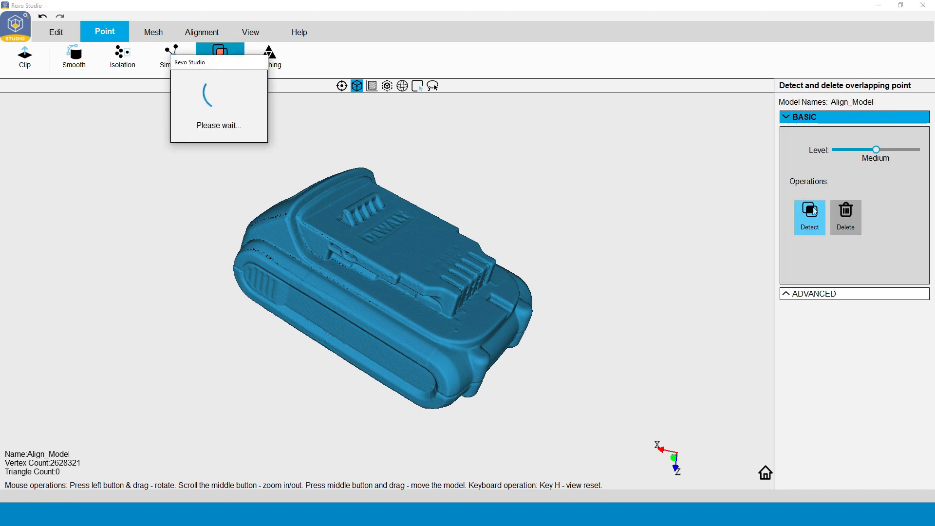
pyautogui.click(808, 216)
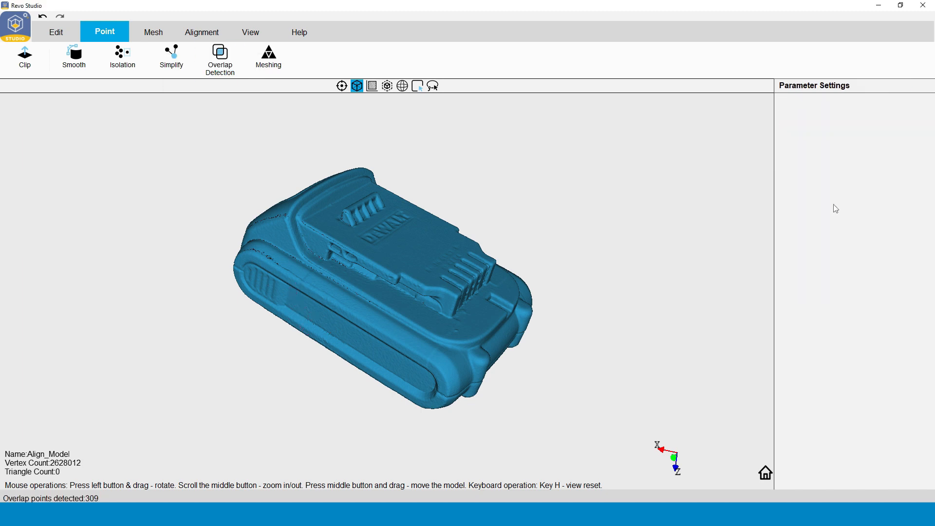
pyautogui.click(810, 216)
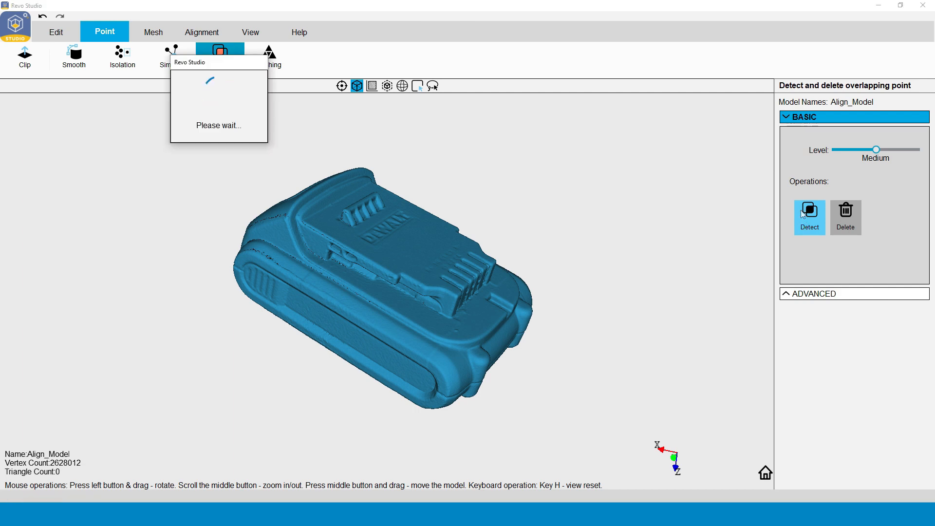
pyautogui.click(809, 216)
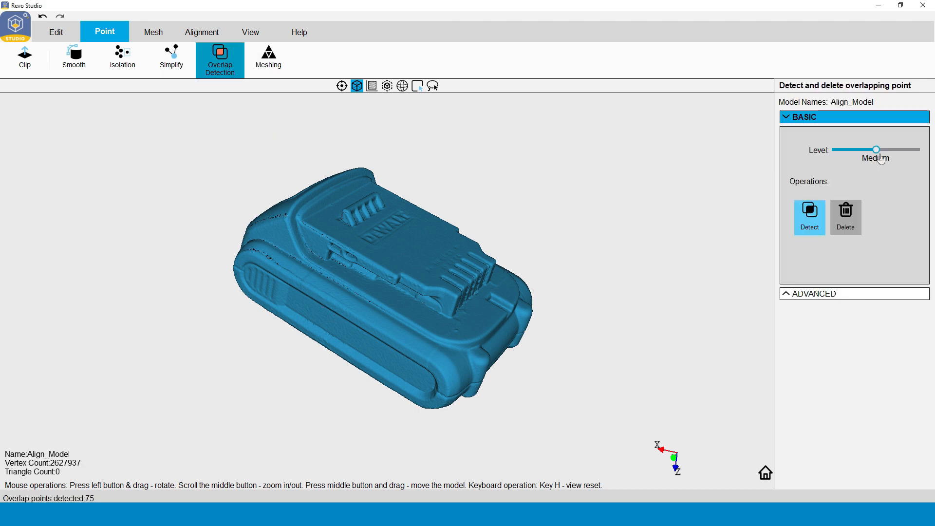
# Step: Detect and delete the remaining overlaps at the Max level
pyautogui.moveTo(876, 149); pyautogui.dragTo(911, 149)
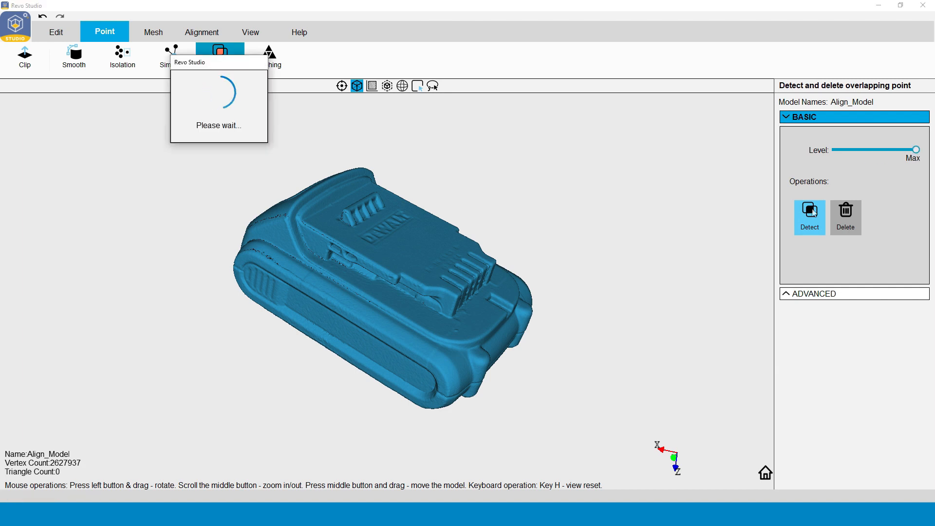
pyautogui.click(809, 217)
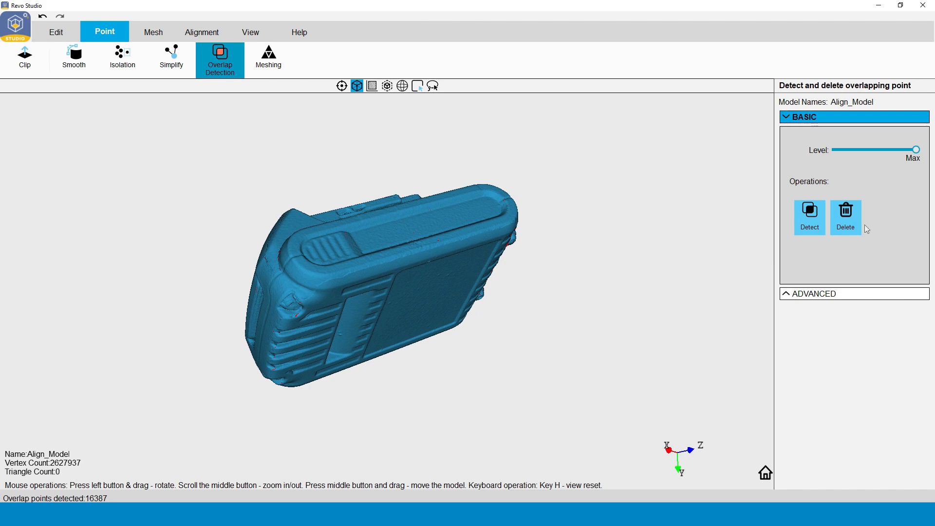
pyautogui.click(845, 216)
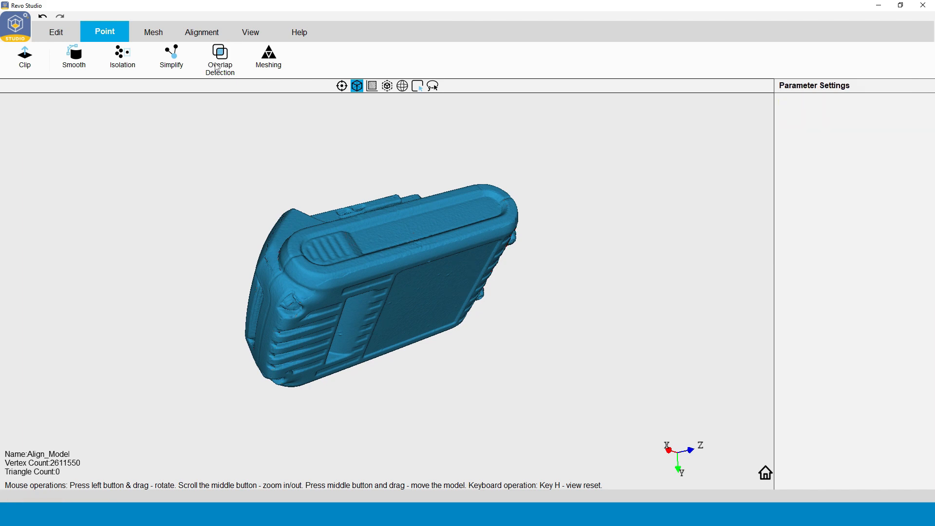
pyautogui.click(220, 58)
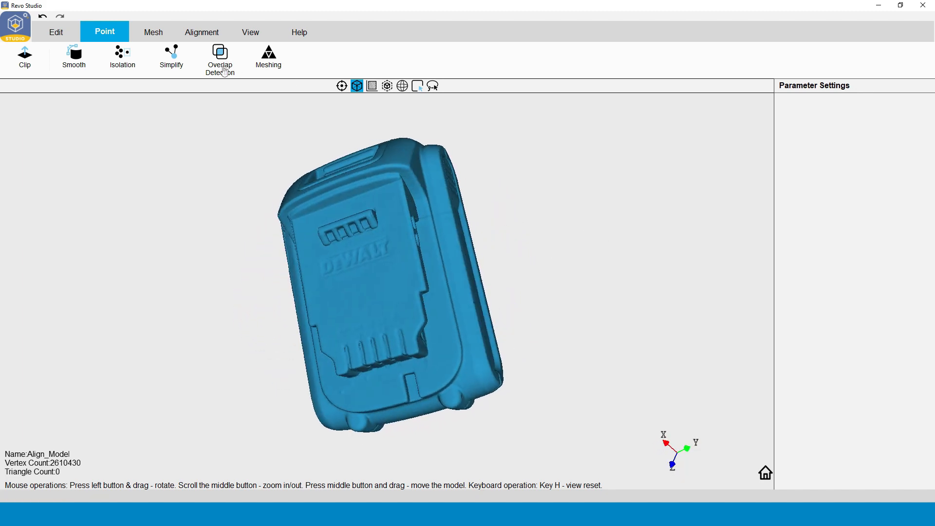
# Step: Mesh Align_Model's point cloud with Fill Holes enabled
pyautogui.click(268, 56)
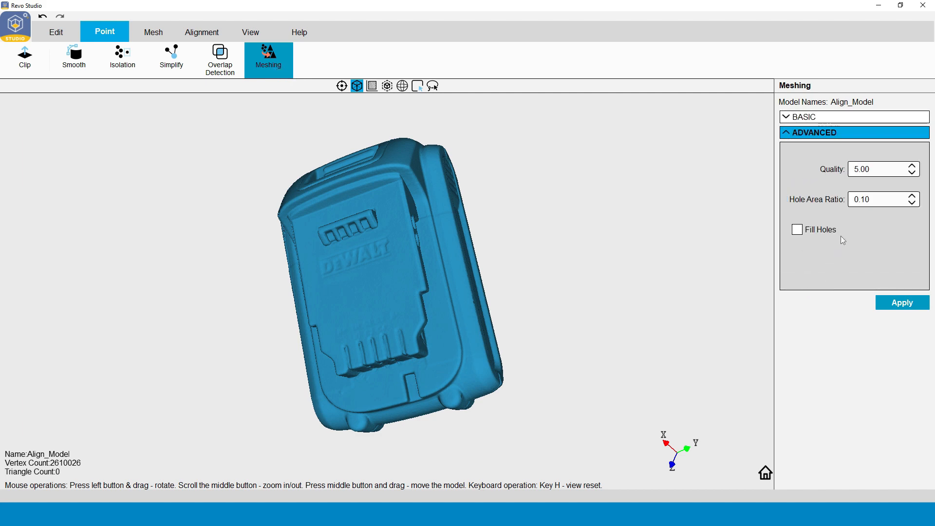
pyautogui.moveTo(848, 251)
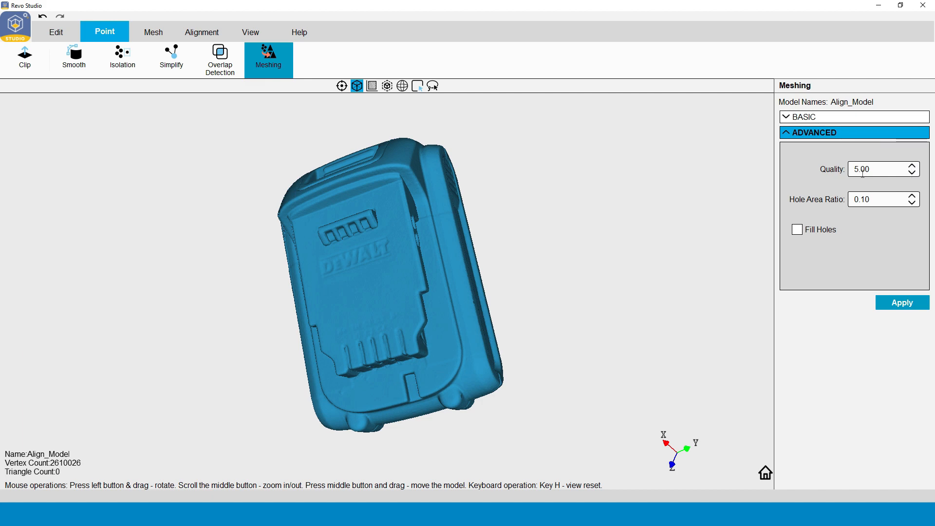
pyautogui.click(797, 229)
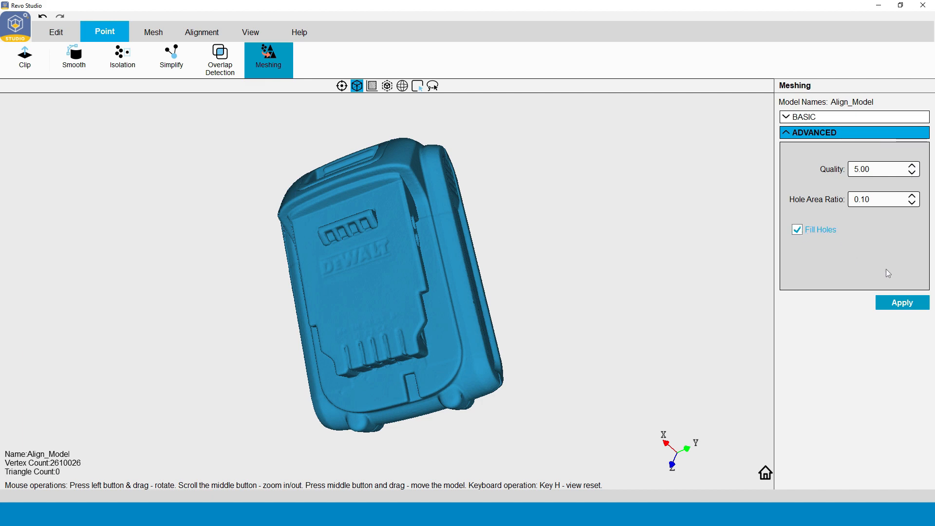
pyautogui.click(901, 303)
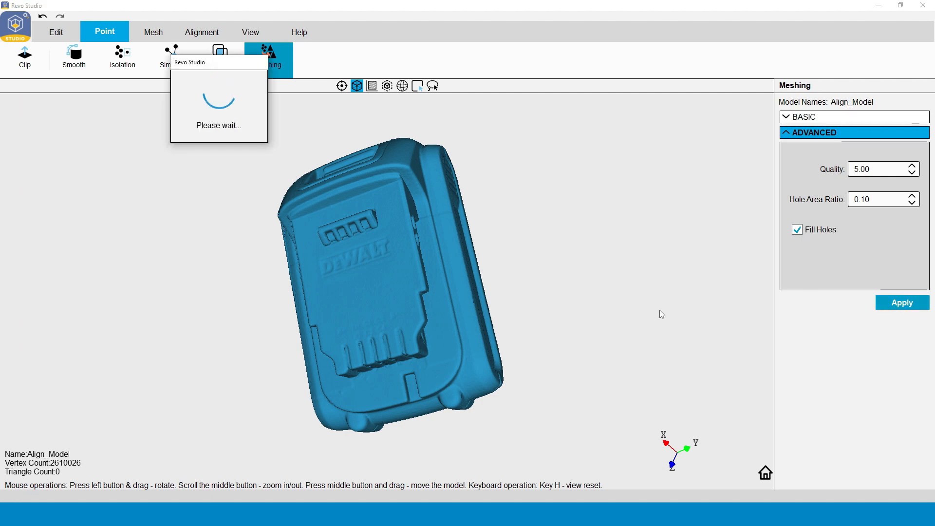
pyautogui.click(902, 303)
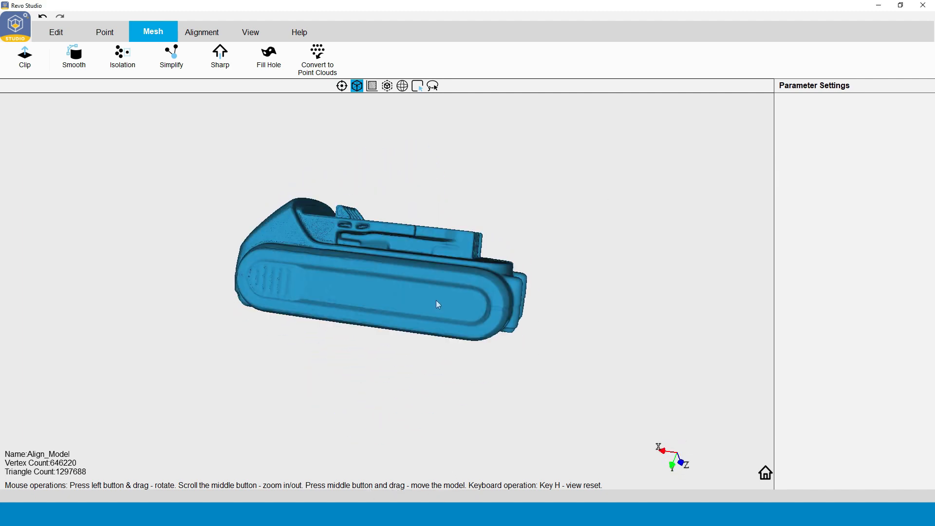
# Step: Orbit the new mesh to inspect its underside, top and sides, then bring up Simplify
pyautogui.moveTo(436, 304); pyautogui.dragTo(453, 279)
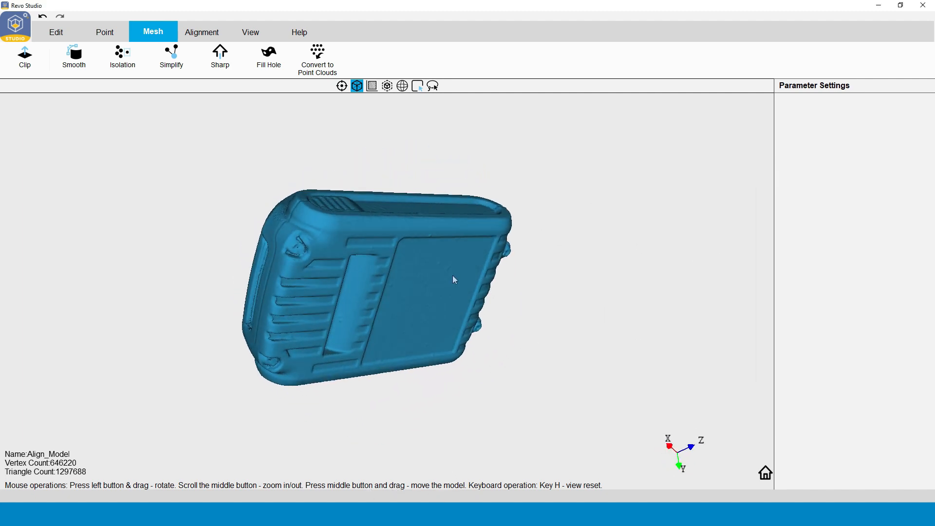
pyautogui.moveTo(454, 280); pyautogui.dragTo(603, 327)
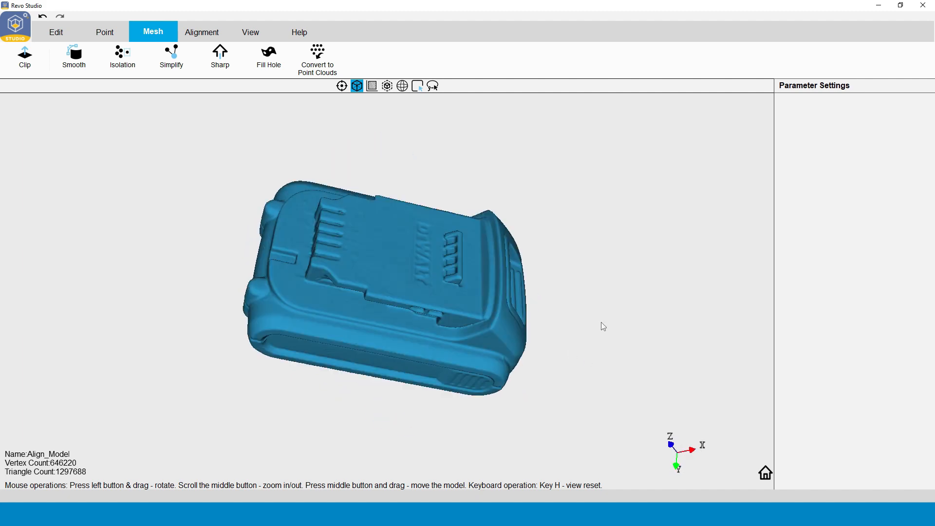
pyautogui.moveTo(602, 326); pyautogui.dragTo(553, 295)
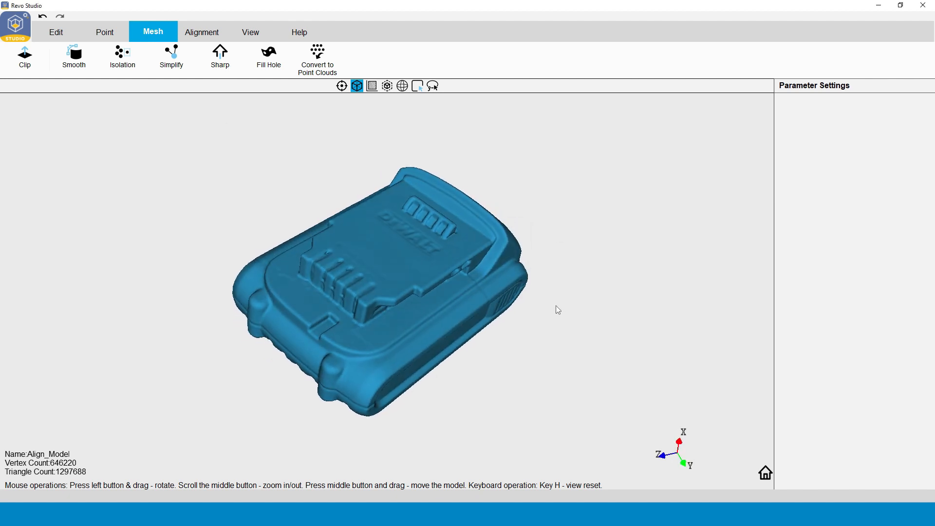
pyautogui.click(171, 57)
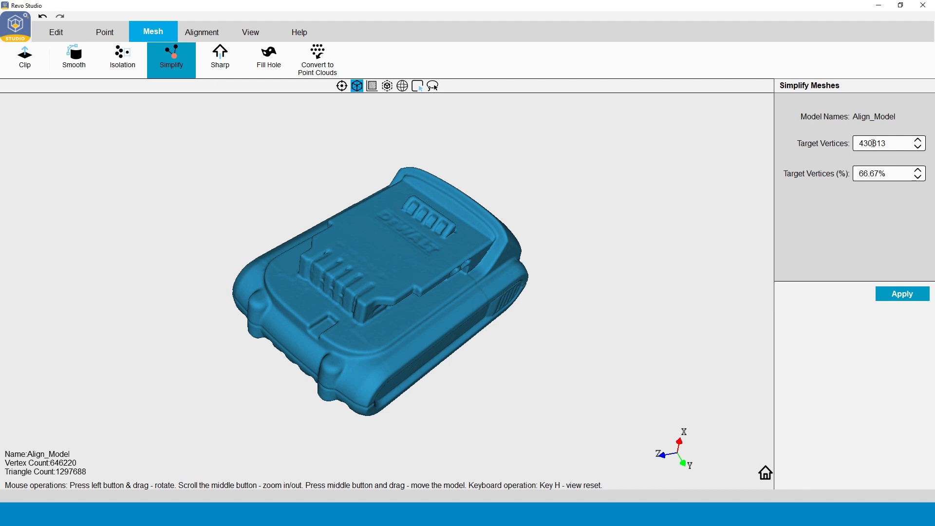
# Step: Set Target Vertices to 250813, apply the simplification, and orbit to check the result
pyautogui.doubleClick(877, 143)
pyautogui.write('250813')
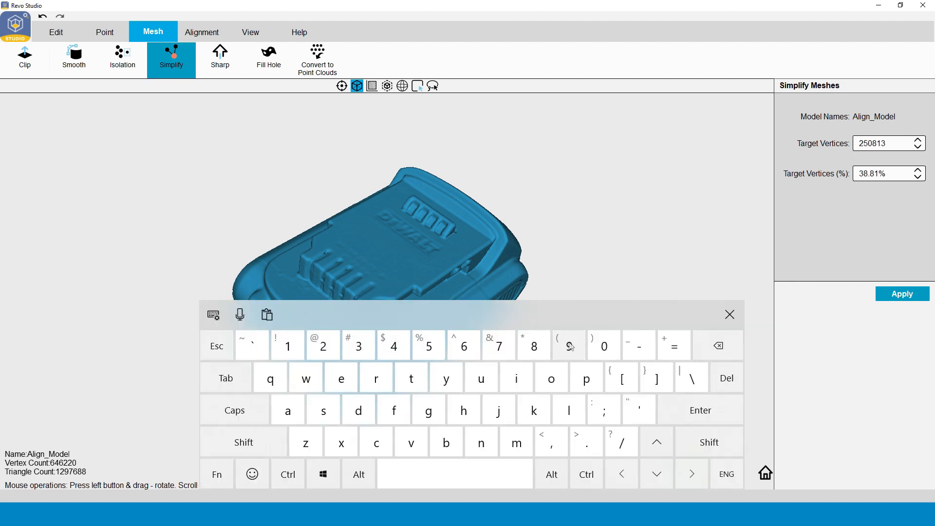
pyautogui.click(728, 314)
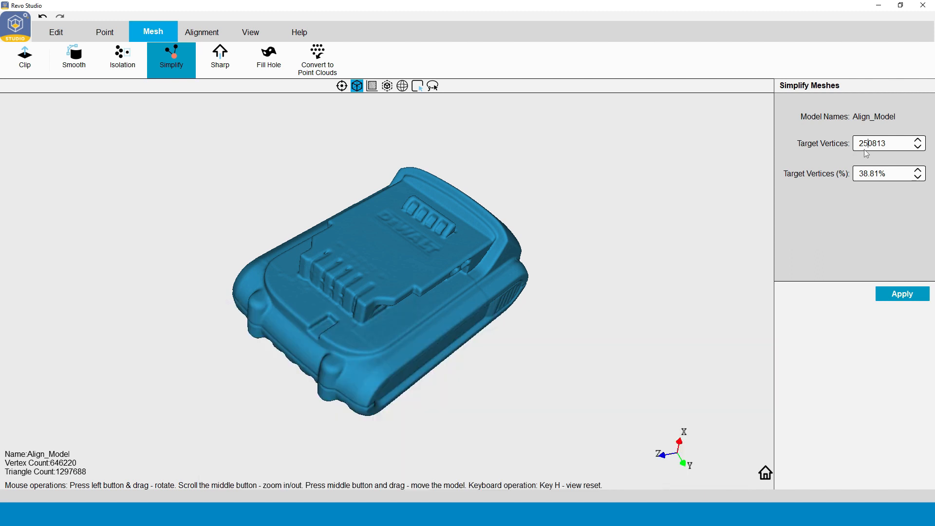
pyautogui.click(901, 293)
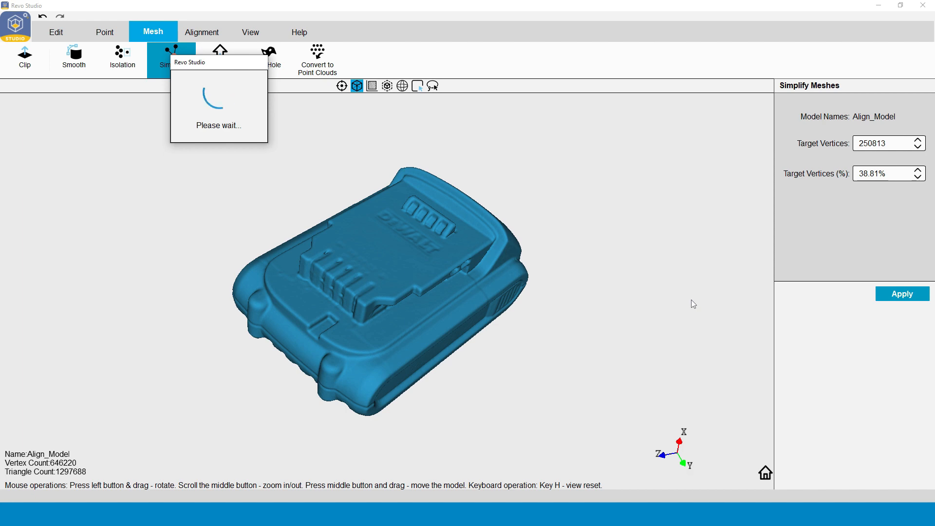
pyautogui.click(902, 293)
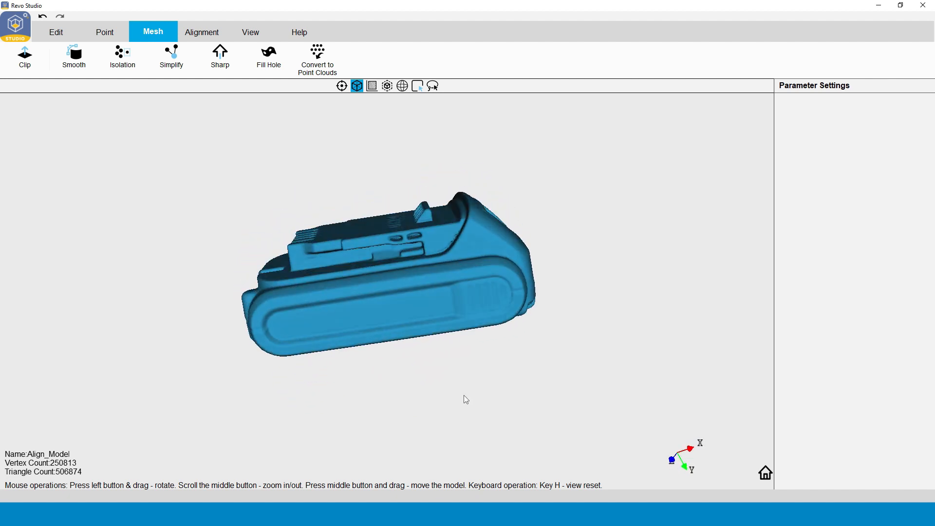
pyautogui.moveTo(466, 400); pyautogui.dragTo(522, 221)
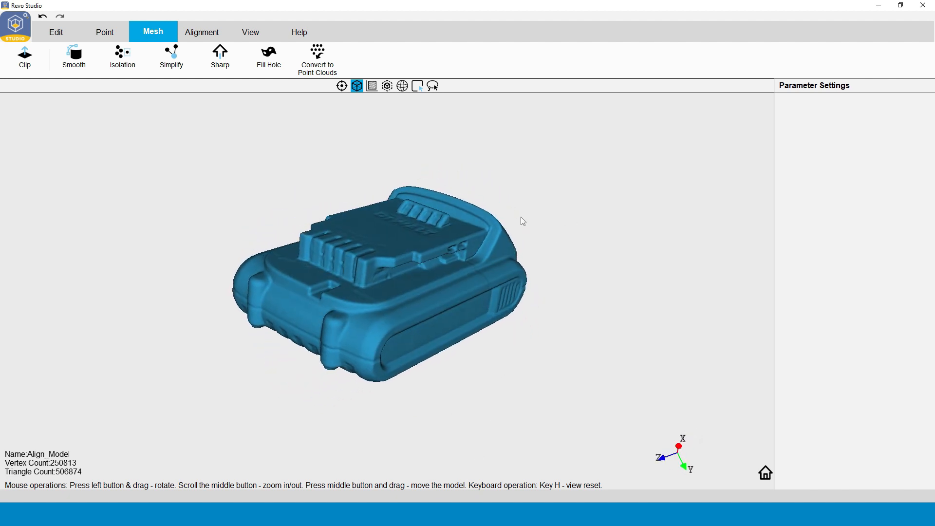